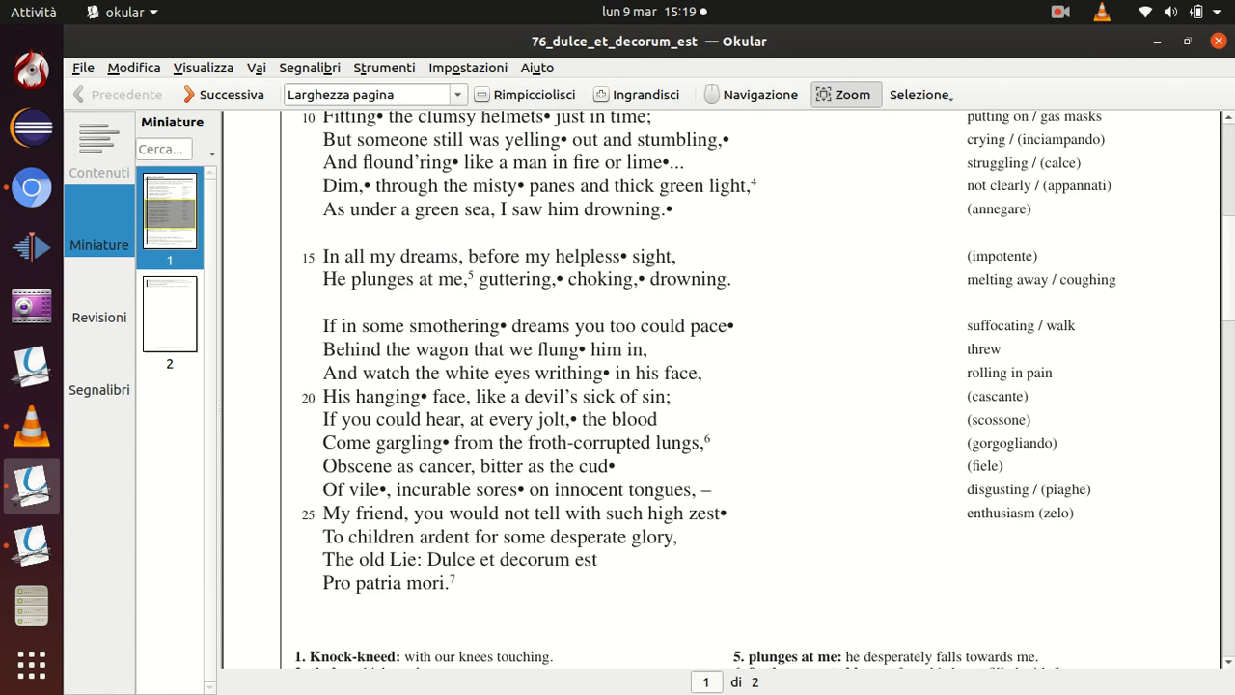
mouse_move(757, 560)
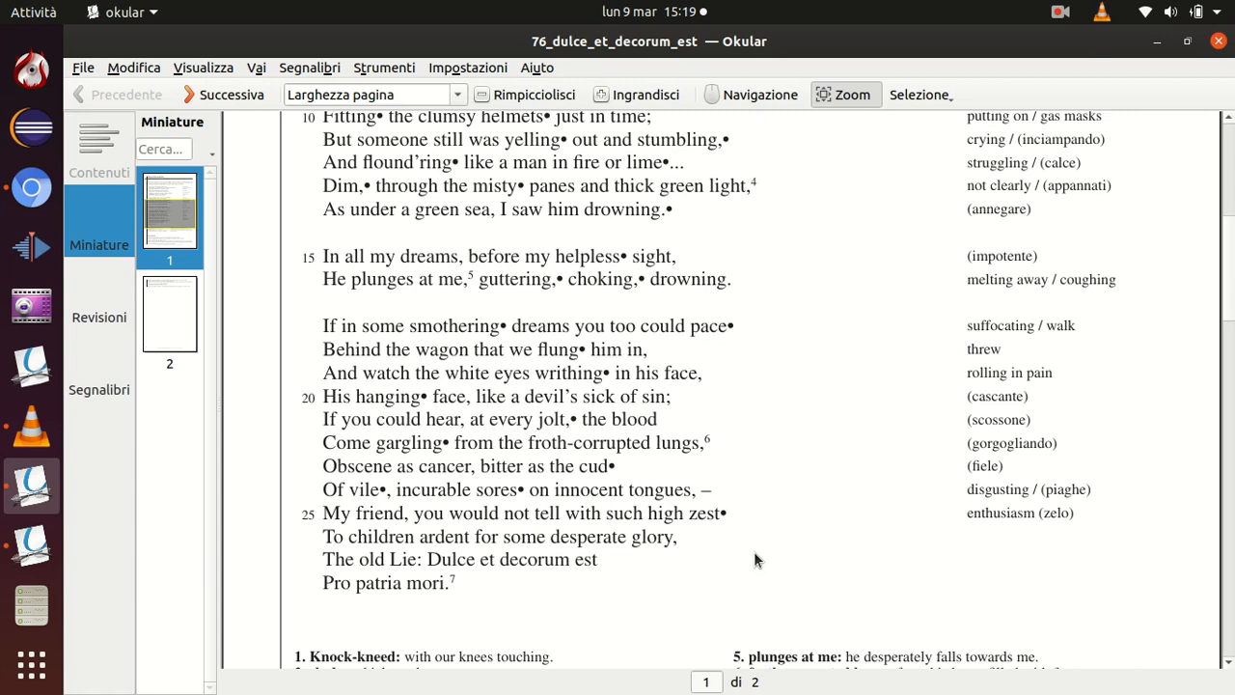
mouse_move(396, 573)
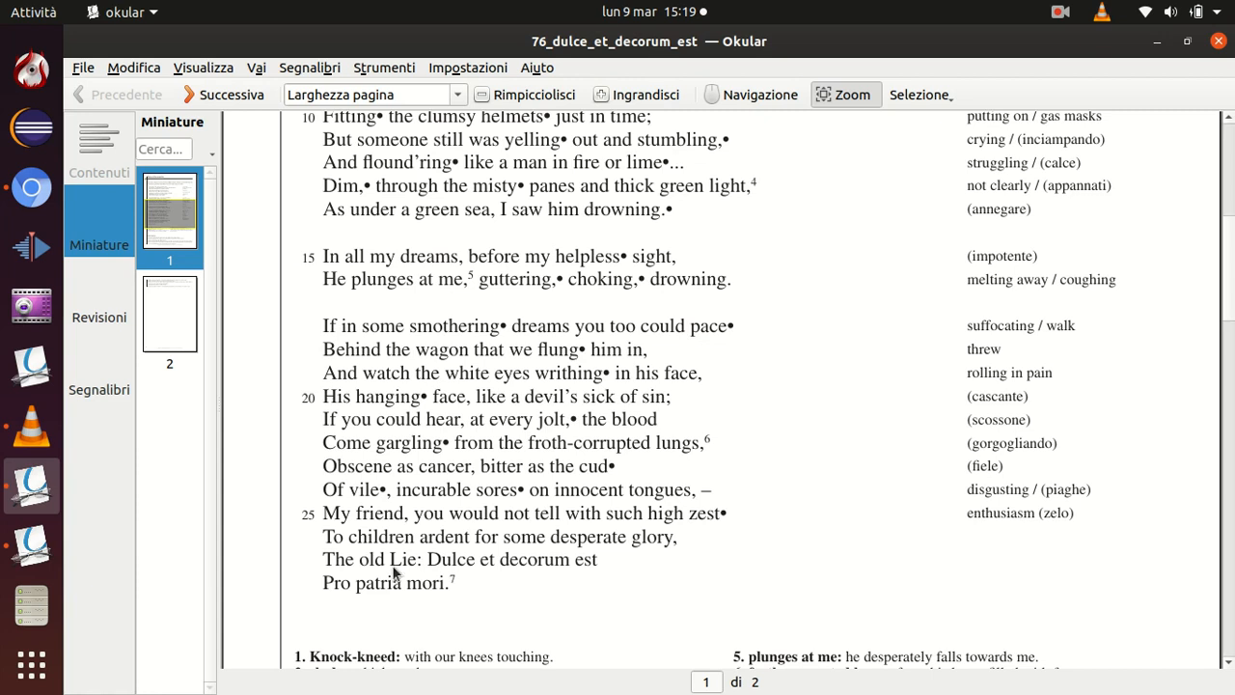
mouse_move(668, 548)
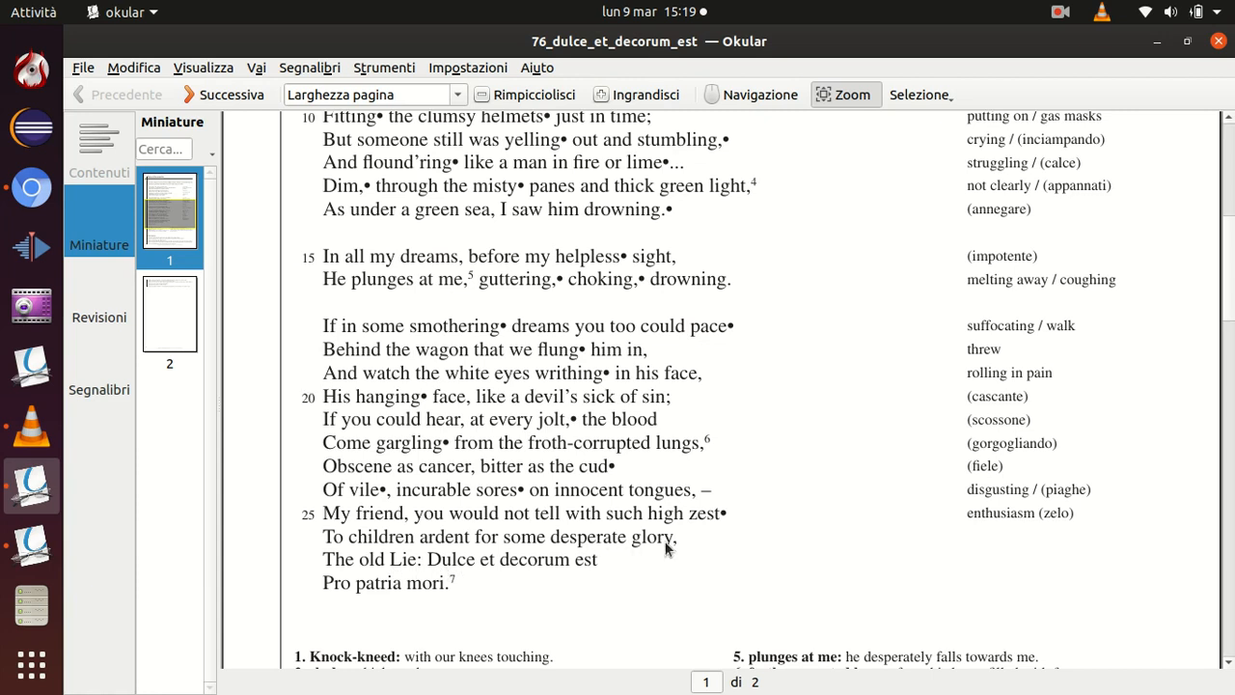
mouse_move(627, 564)
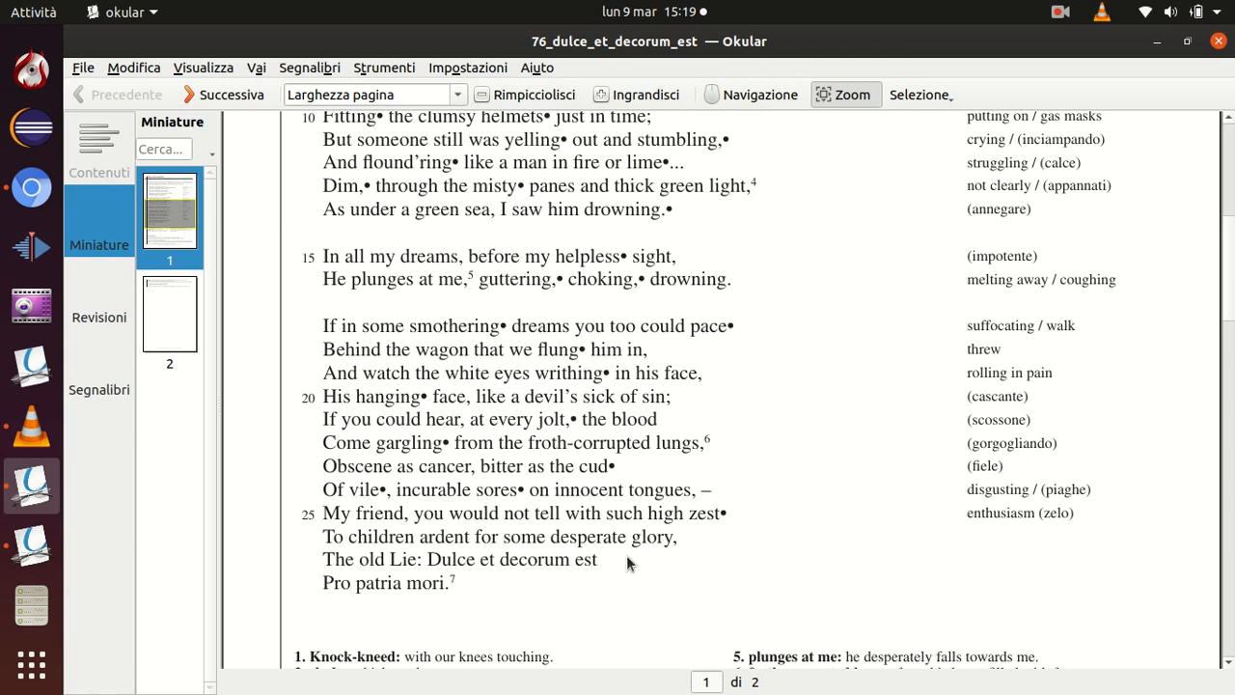
scroll(down, 3)
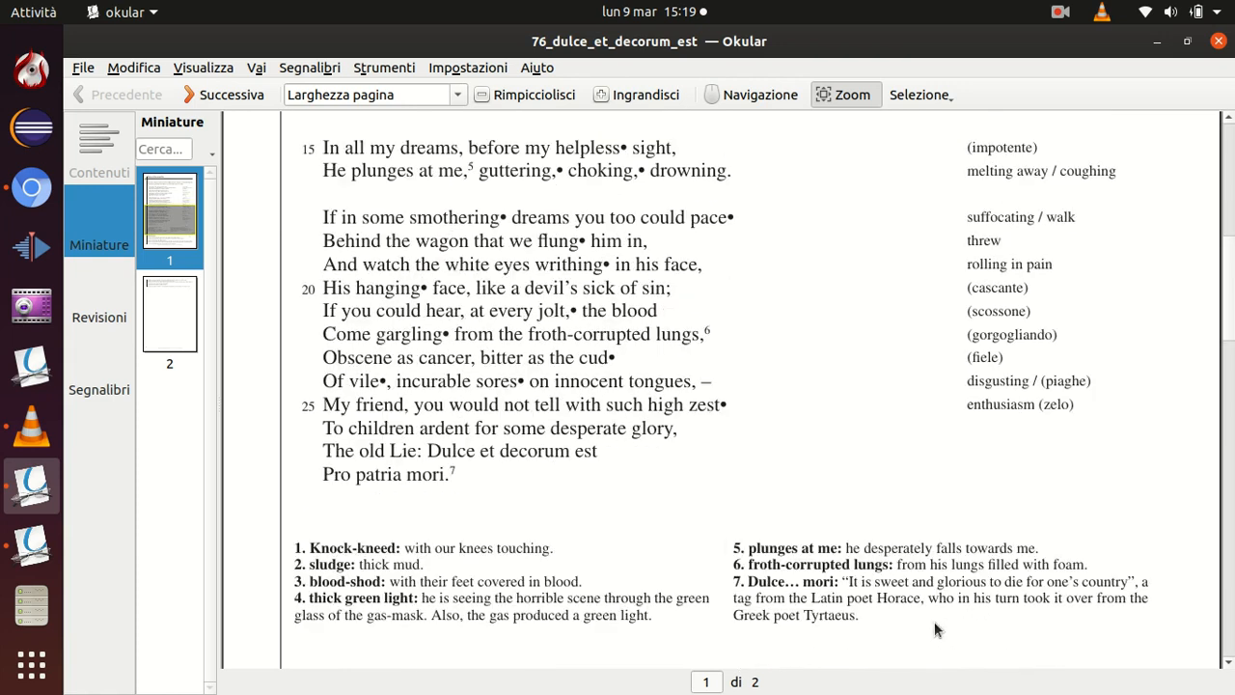
mouse_move(969, 600)
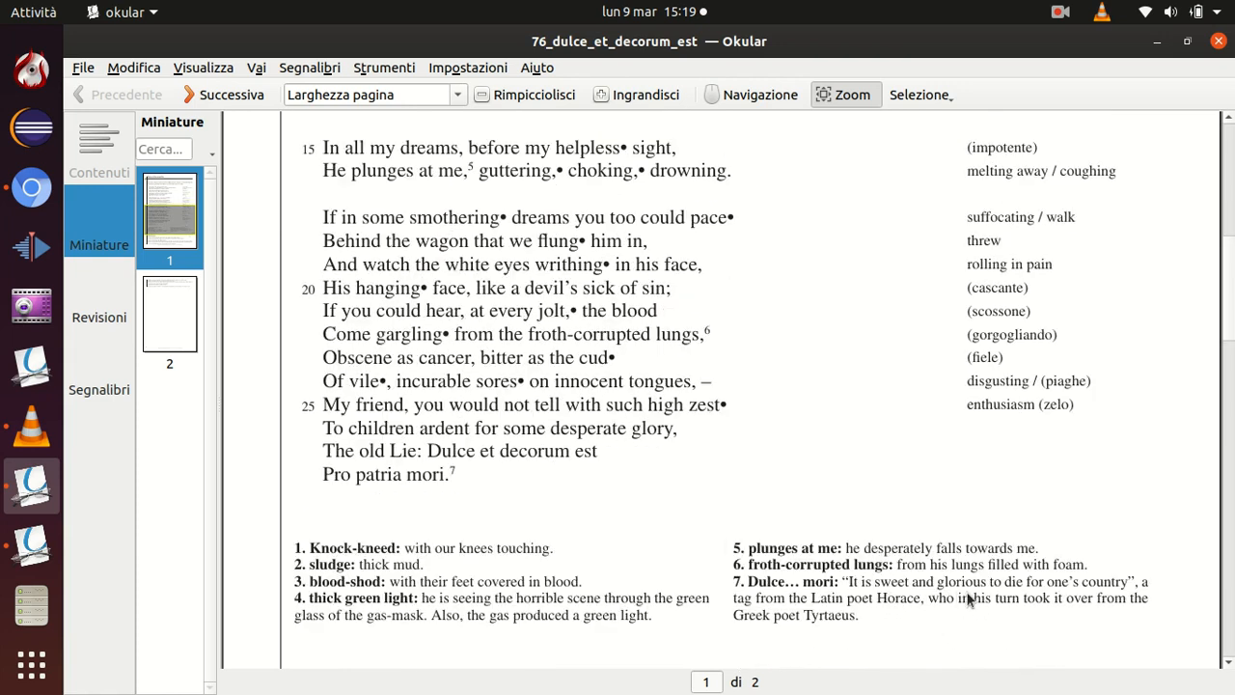
mouse_move(1122, 588)
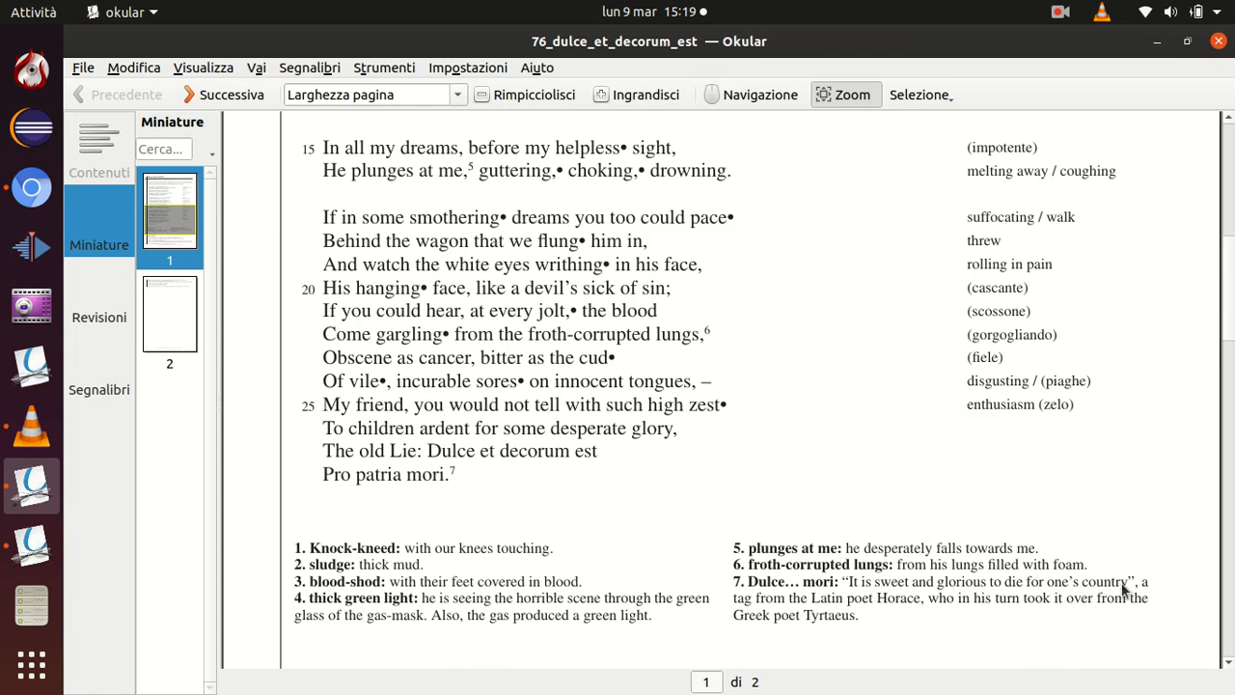
mouse_move(810, 586)
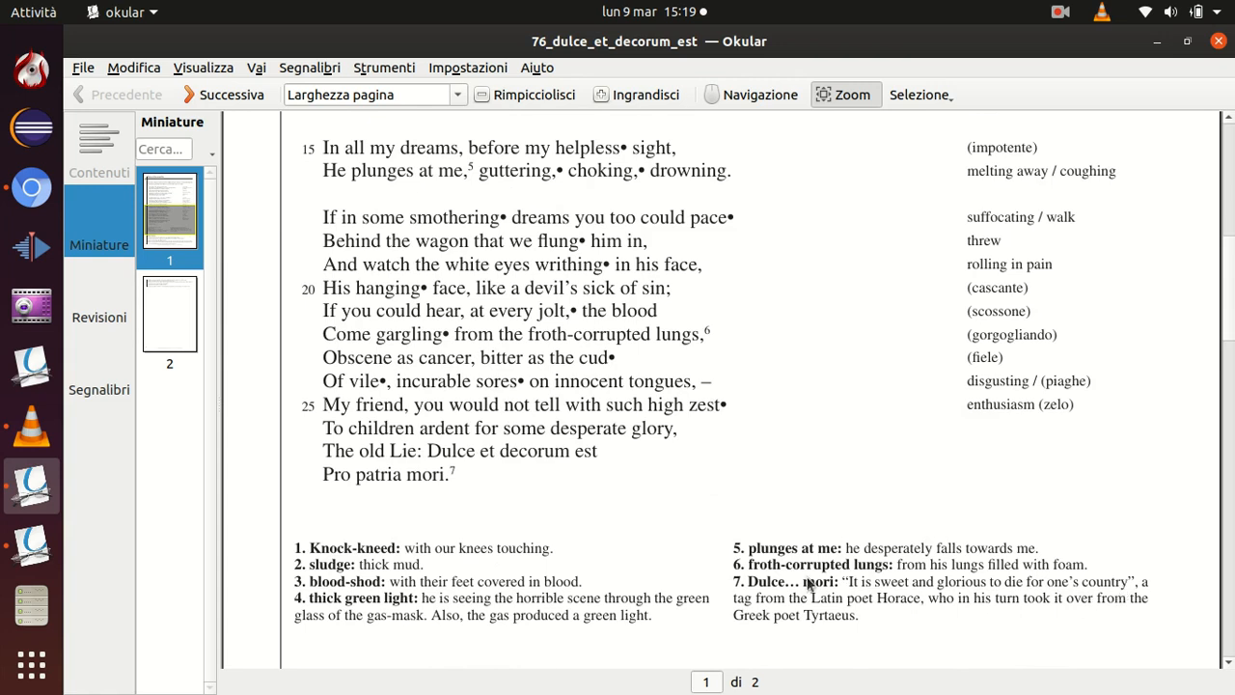
mouse_move(609, 497)
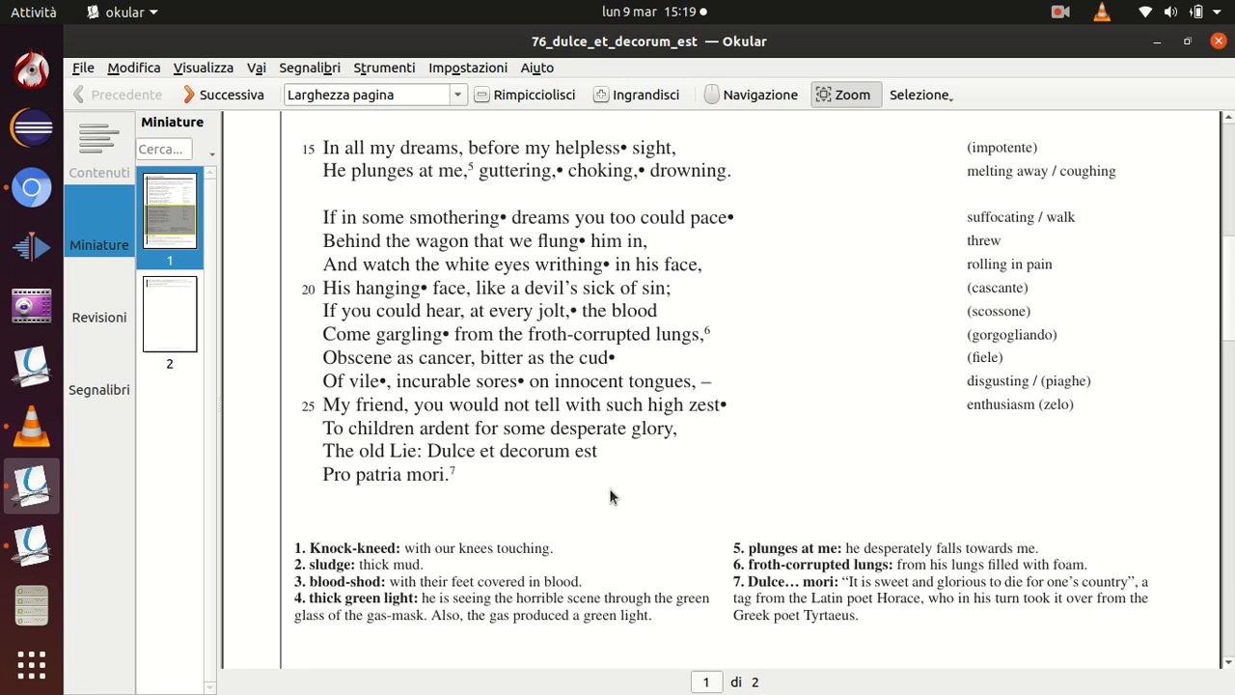
mouse_move(487, 229)
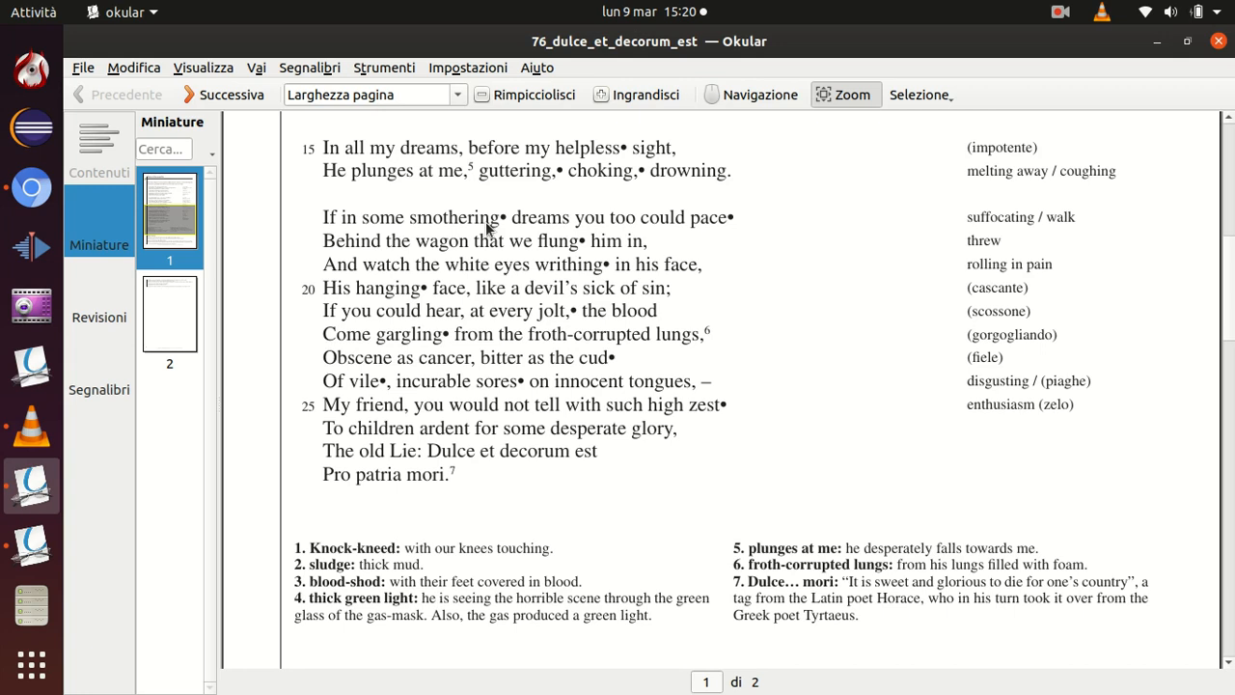
mouse_move(550, 214)
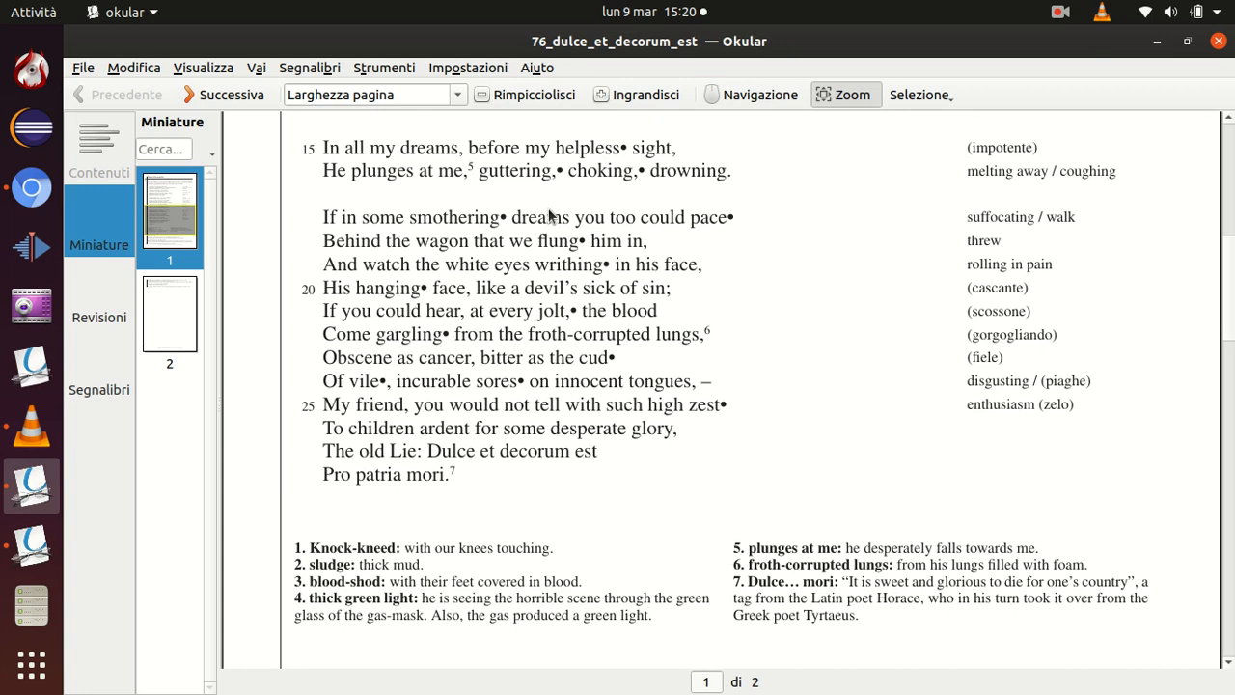
mouse_move(781, 222)
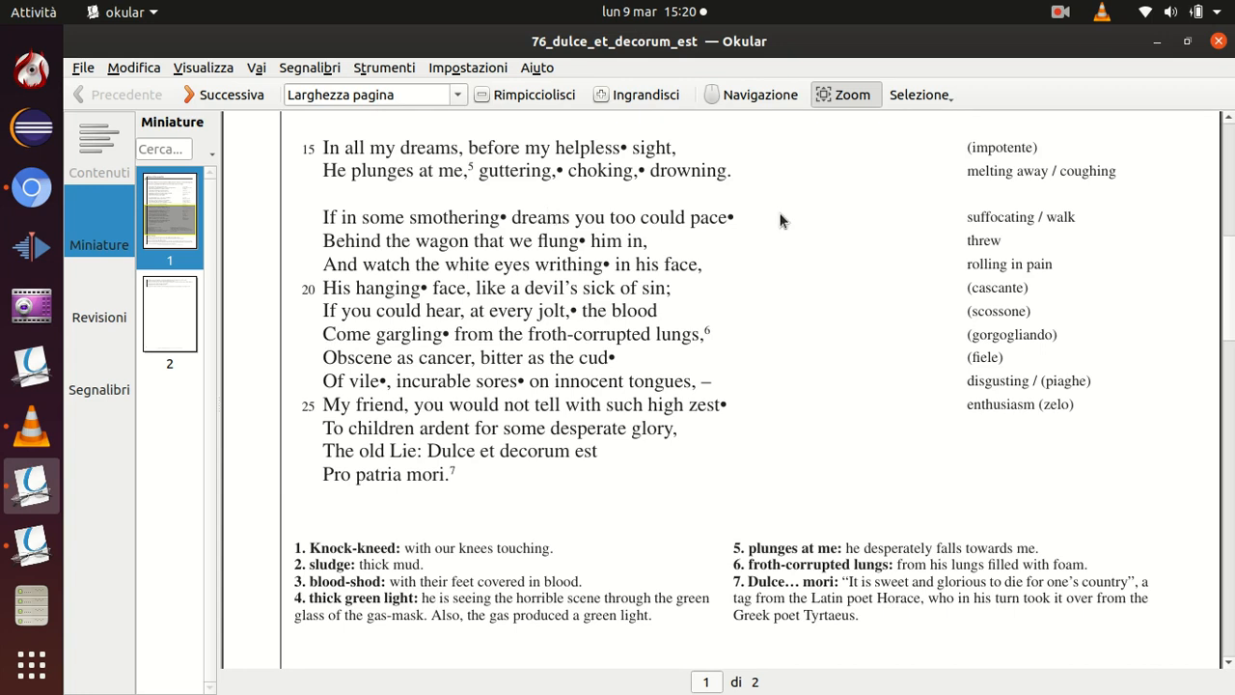
mouse_move(473, 266)
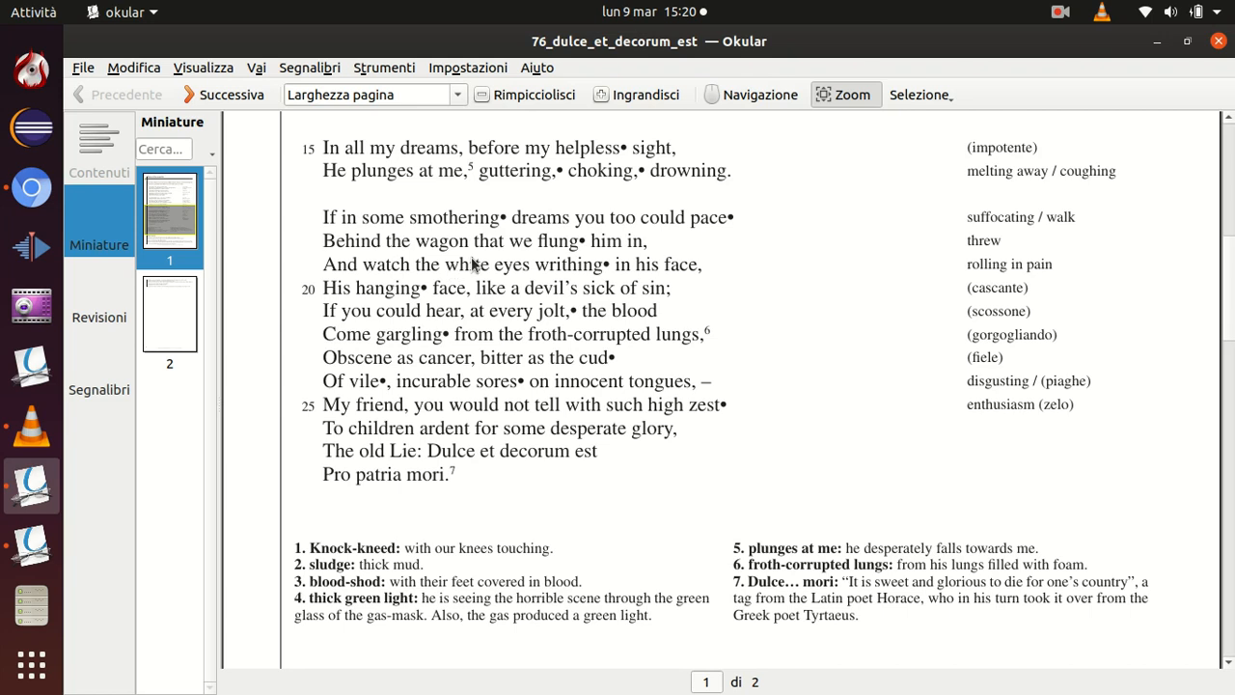
mouse_move(617, 255)
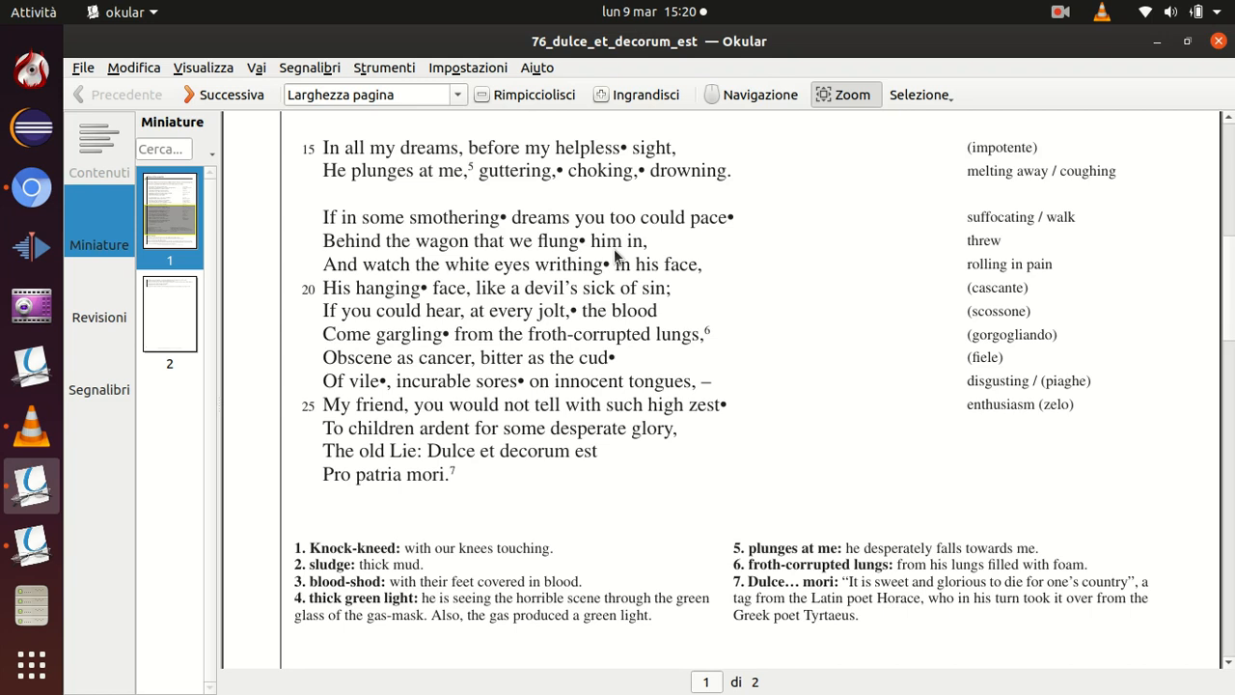
mouse_move(564, 262)
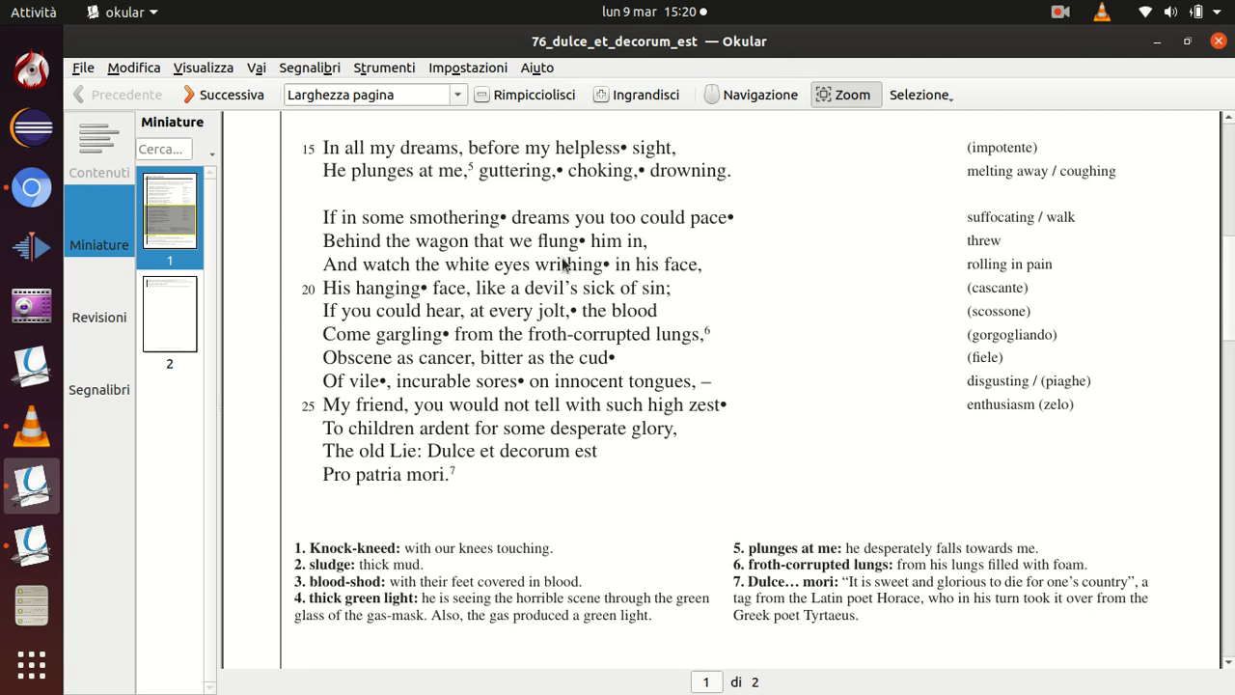
mouse_move(579, 258)
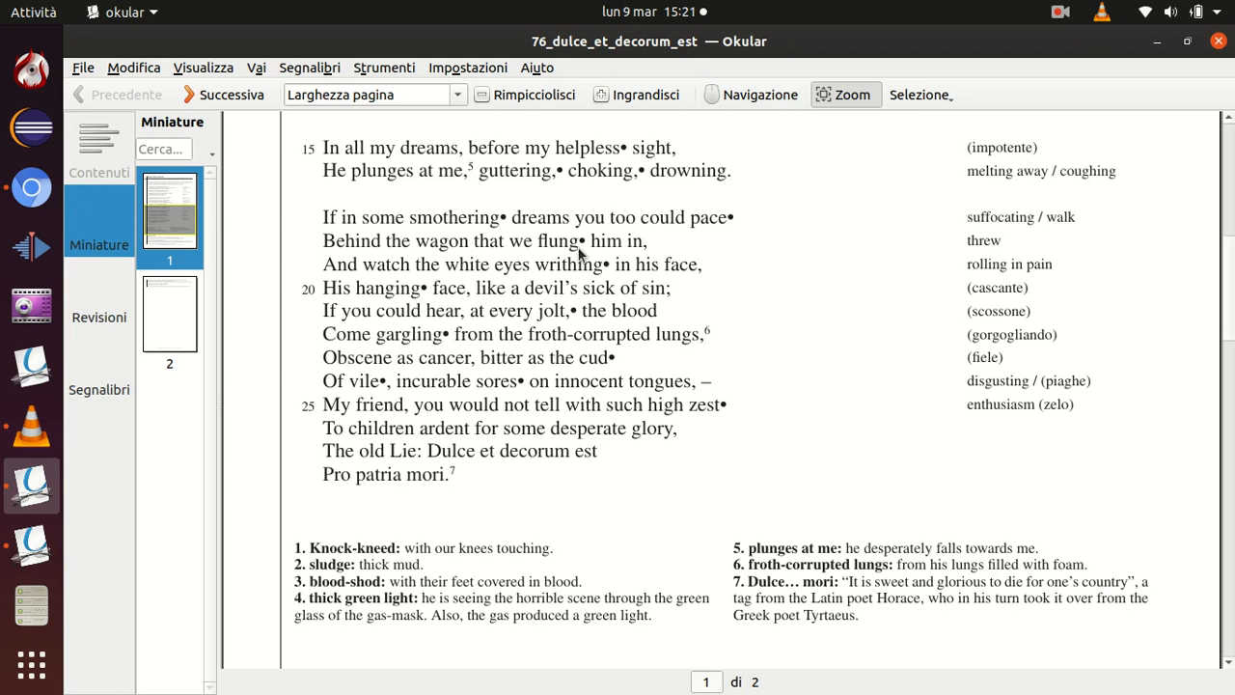
mouse_move(610, 279)
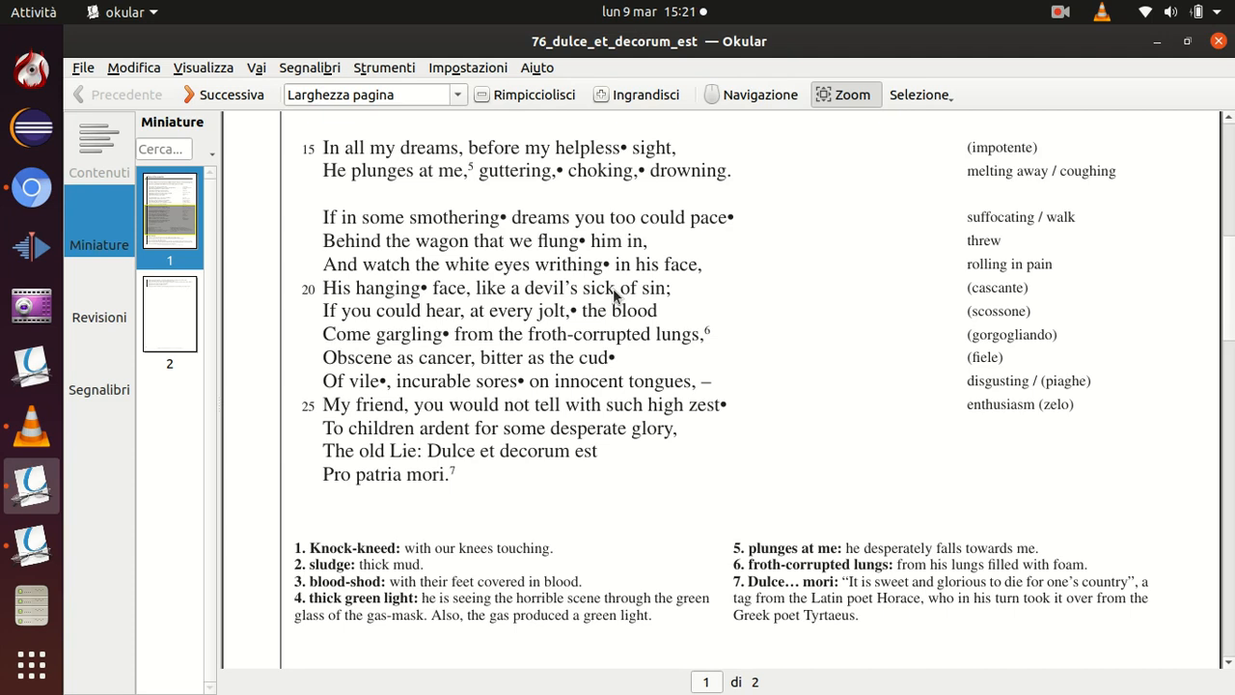
mouse_move(616, 296)
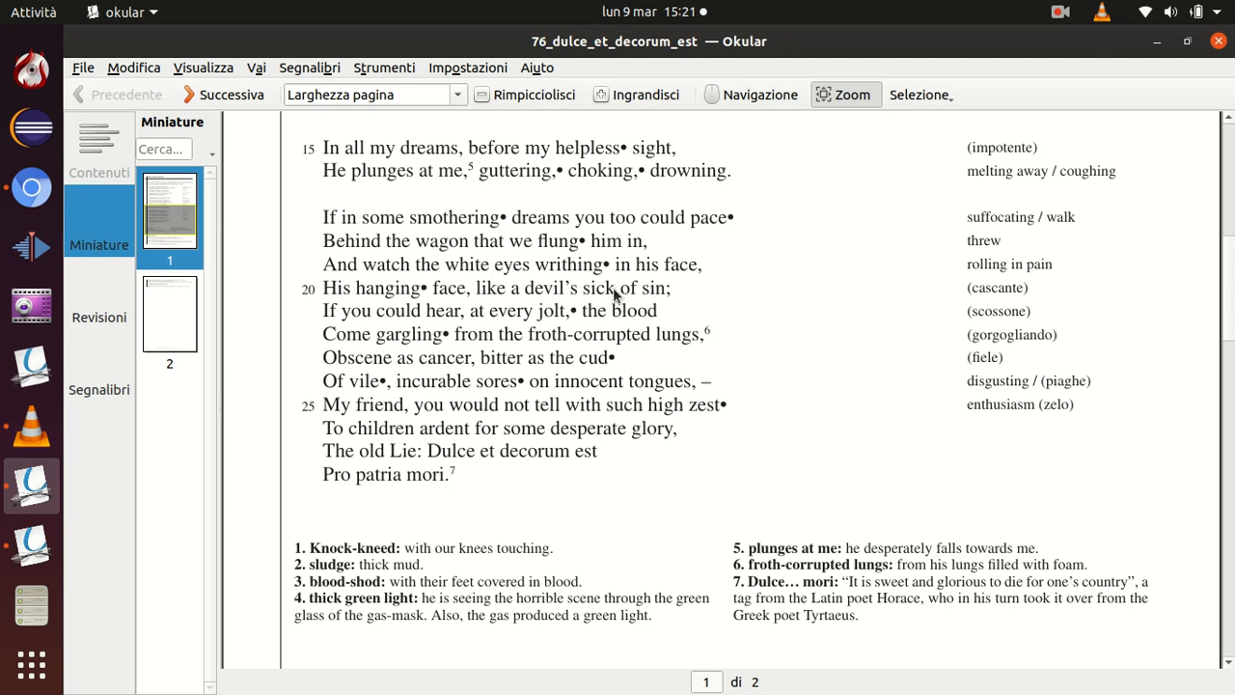
mouse_move(693, 277)
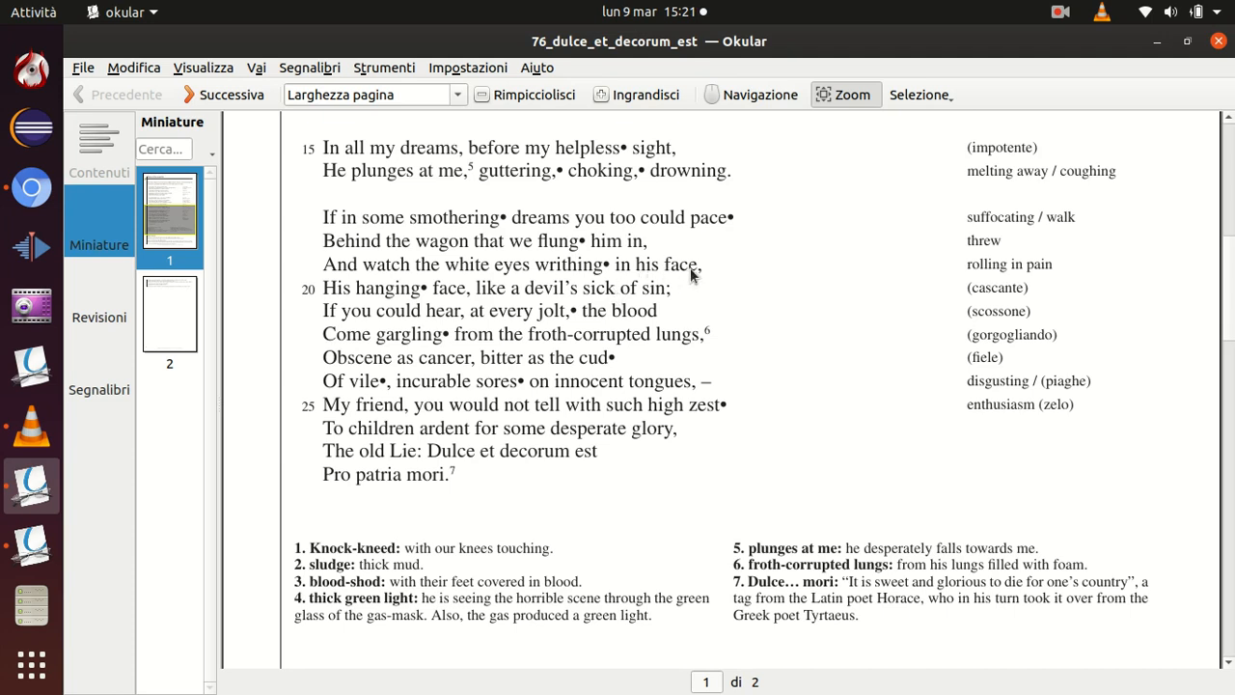
mouse_move(482, 289)
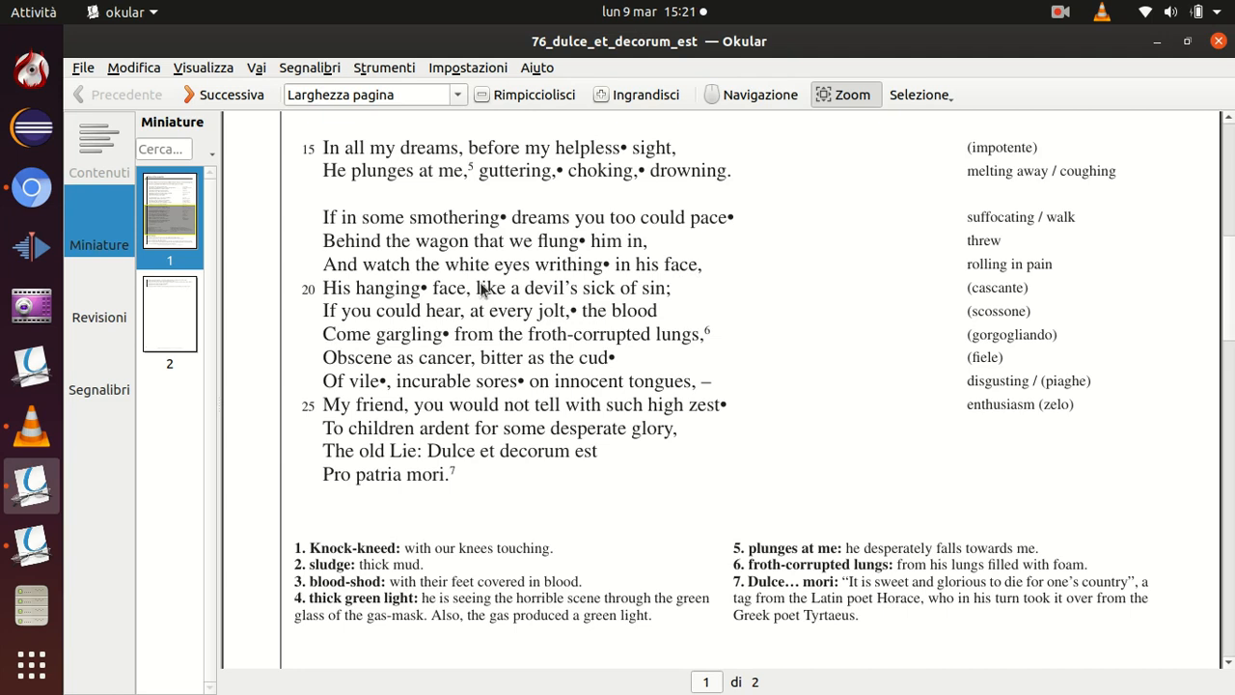
mouse_move(598, 276)
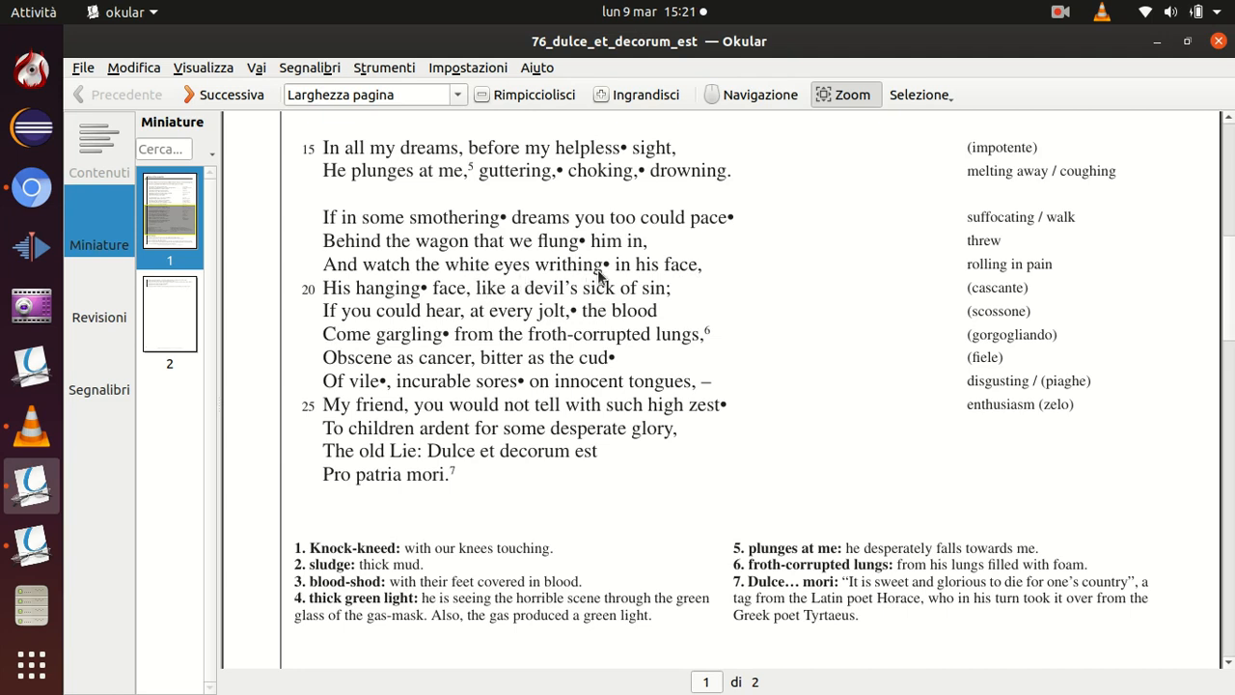
mouse_move(606, 278)
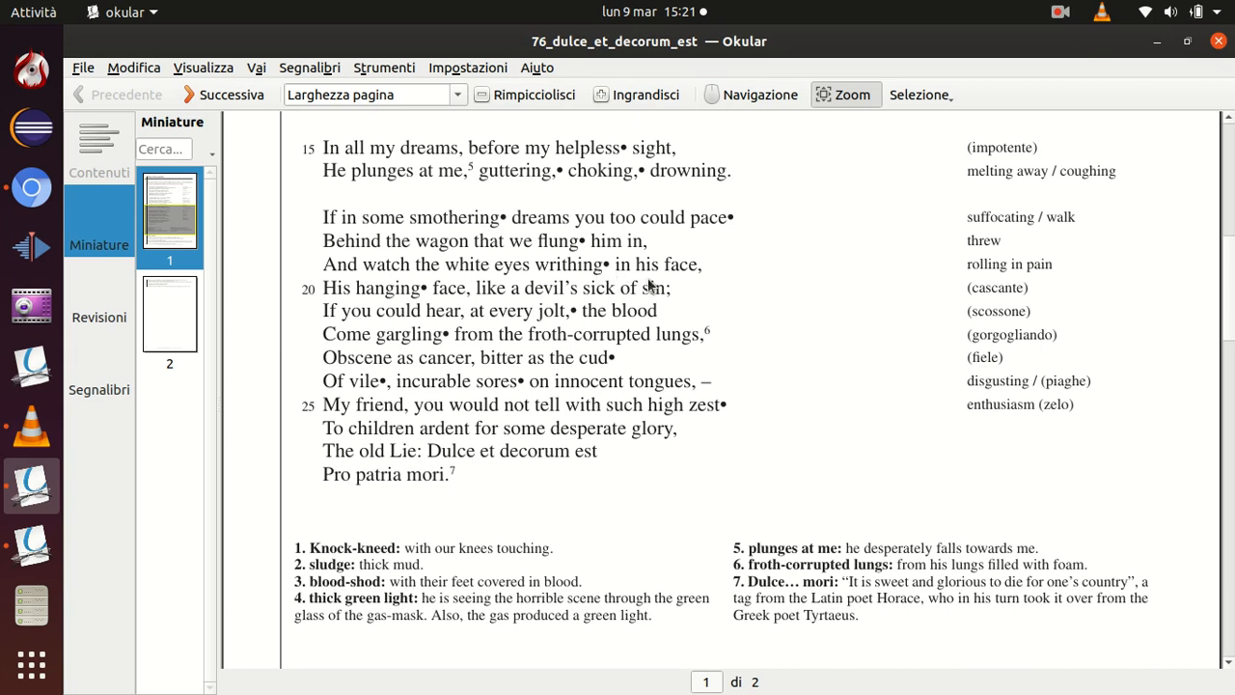
mouse_move(663, 276)
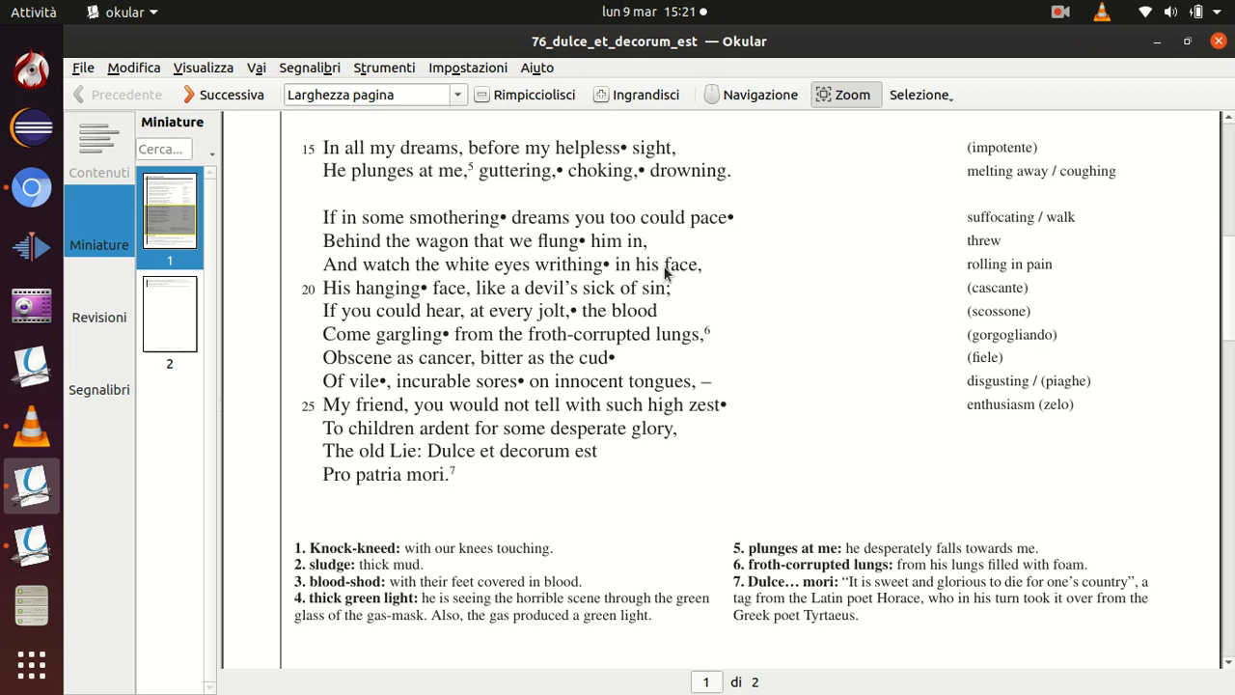
mouse_move(636, 287)
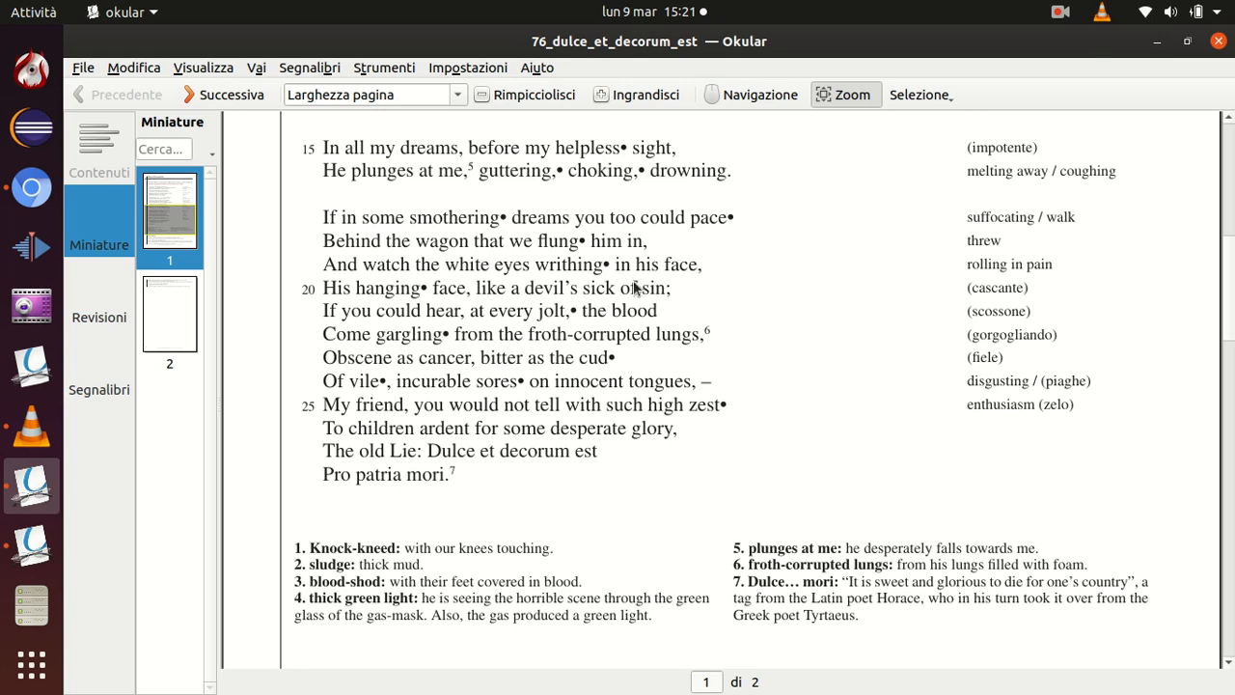
mouse_move(405, 299)
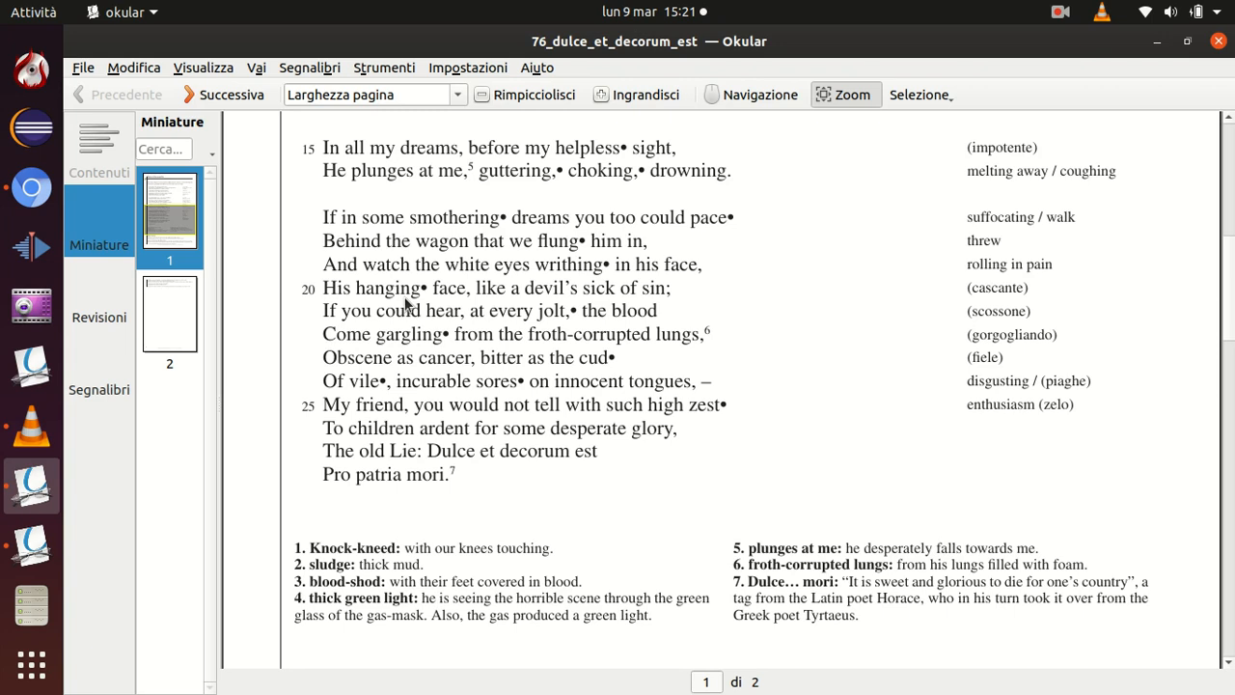
mouse_move(572, 311)
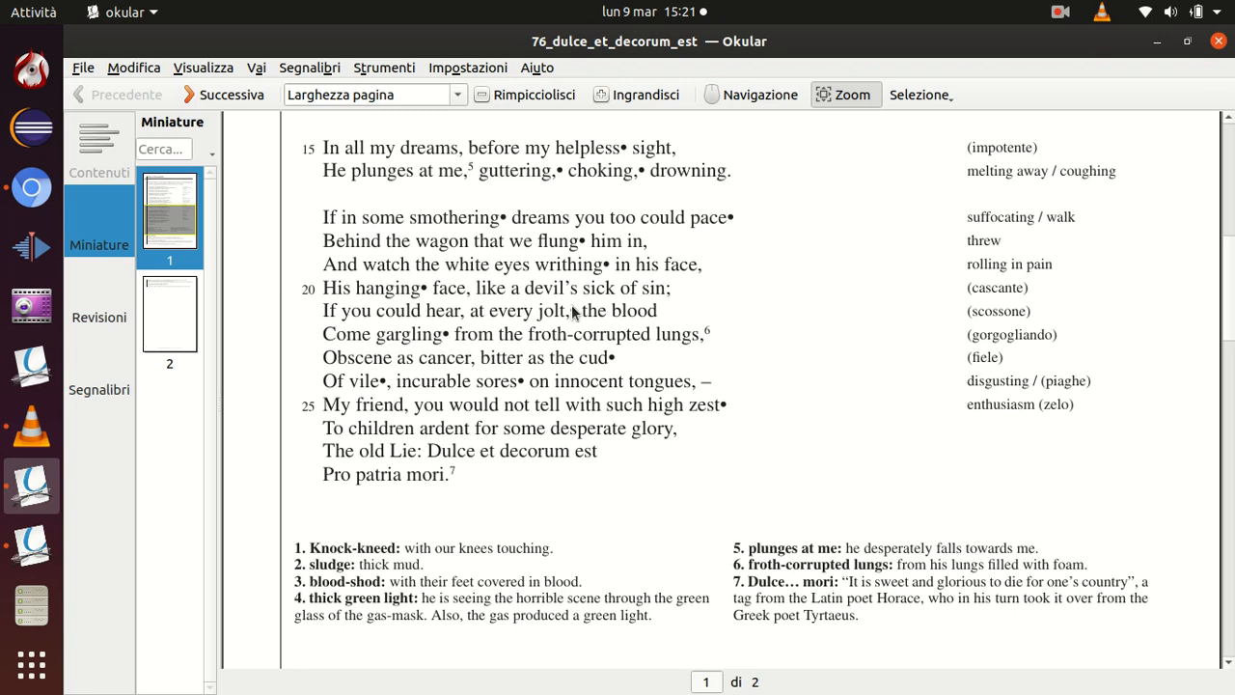
mouse_move(654, 326)
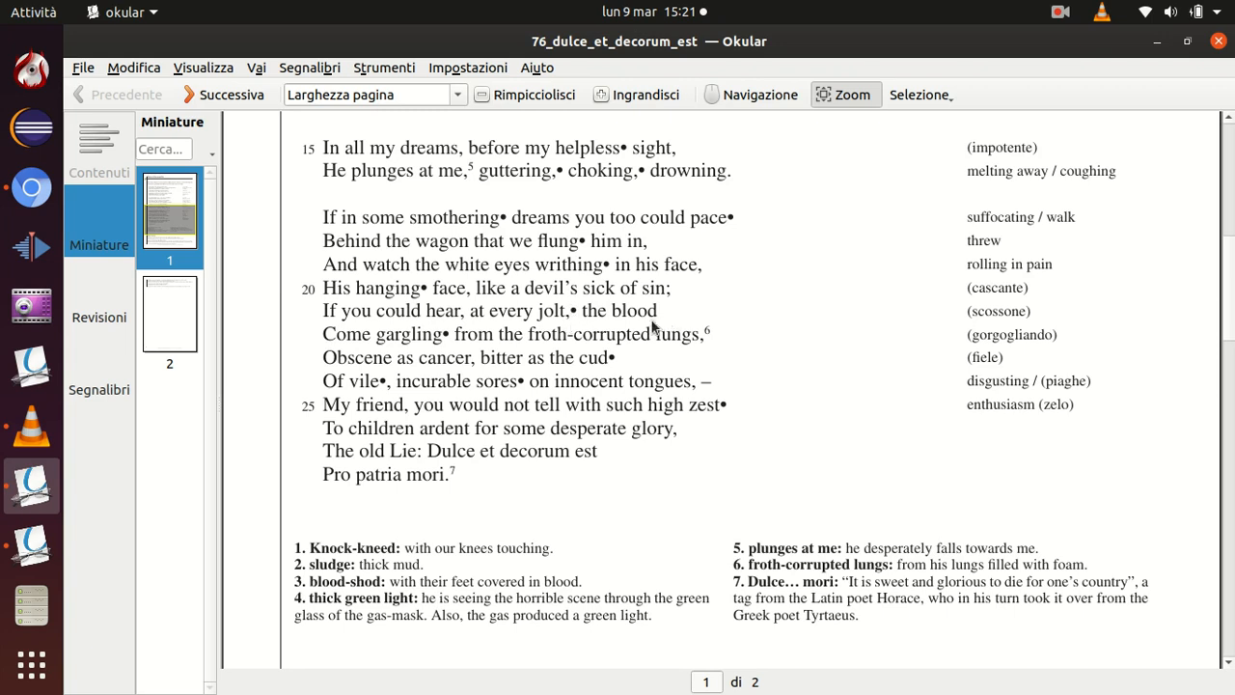
mouse_move(685, 345)
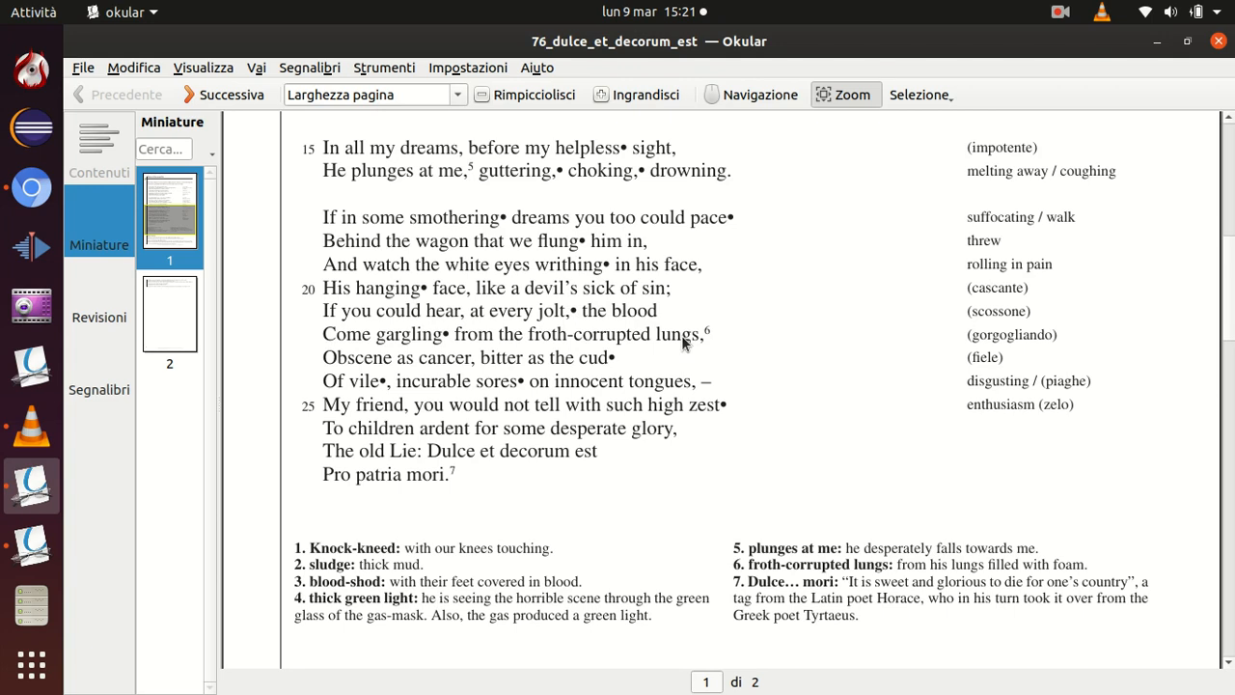
mouse_move(410, 347)
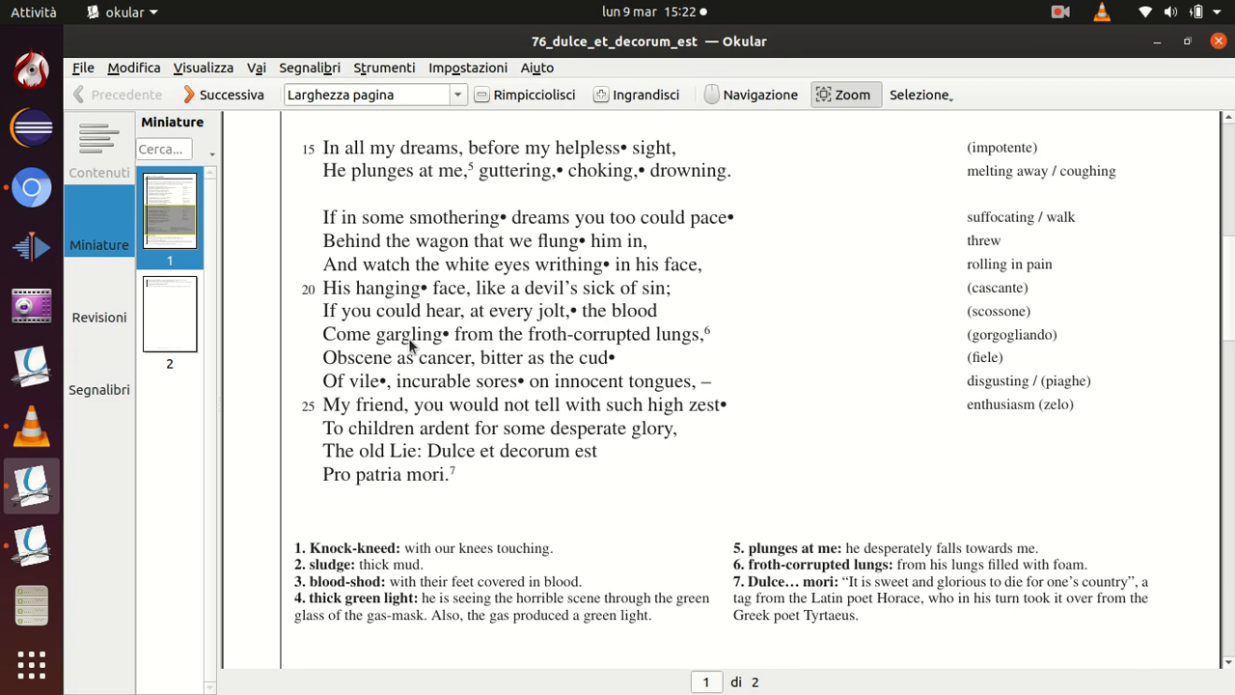
mouse_move(806, 347)
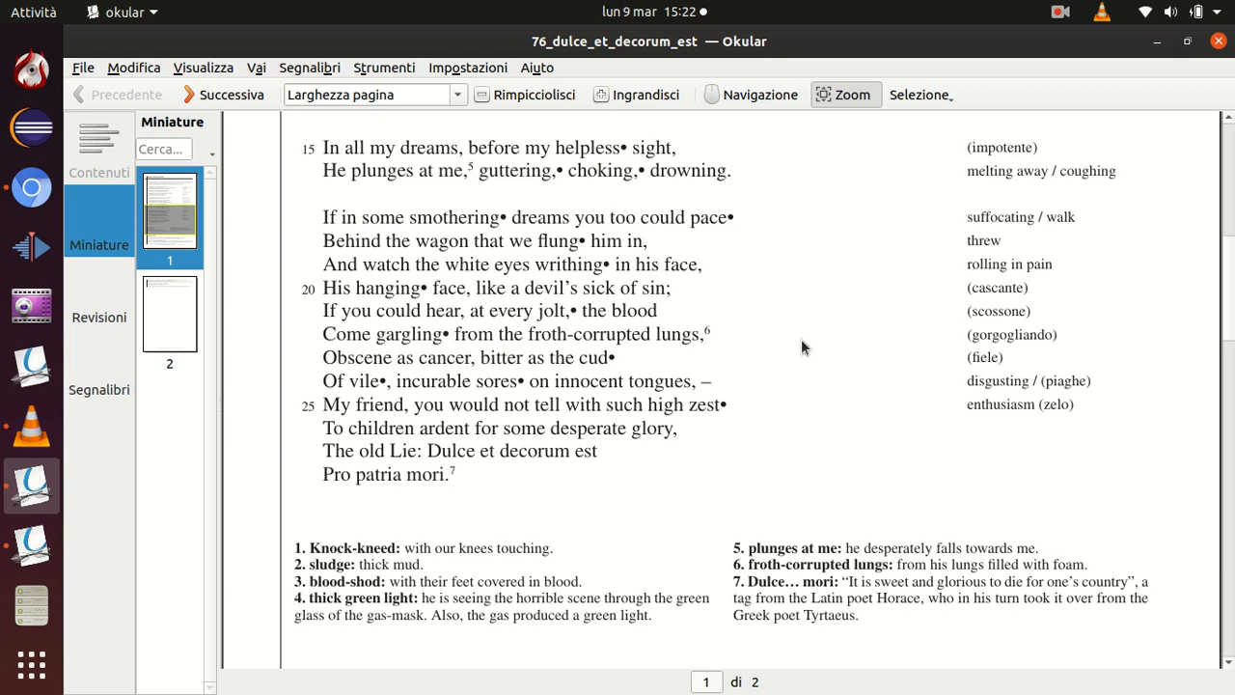
mouse_move(629, 338)
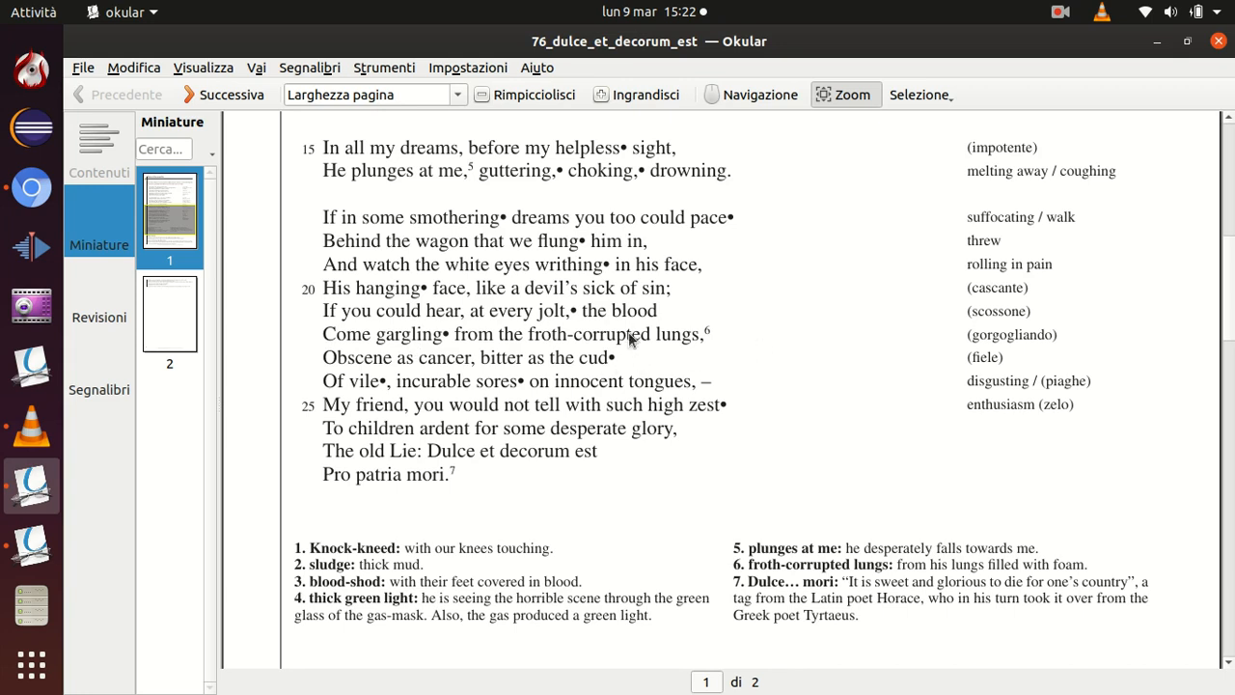
mouse_move(547, 343)
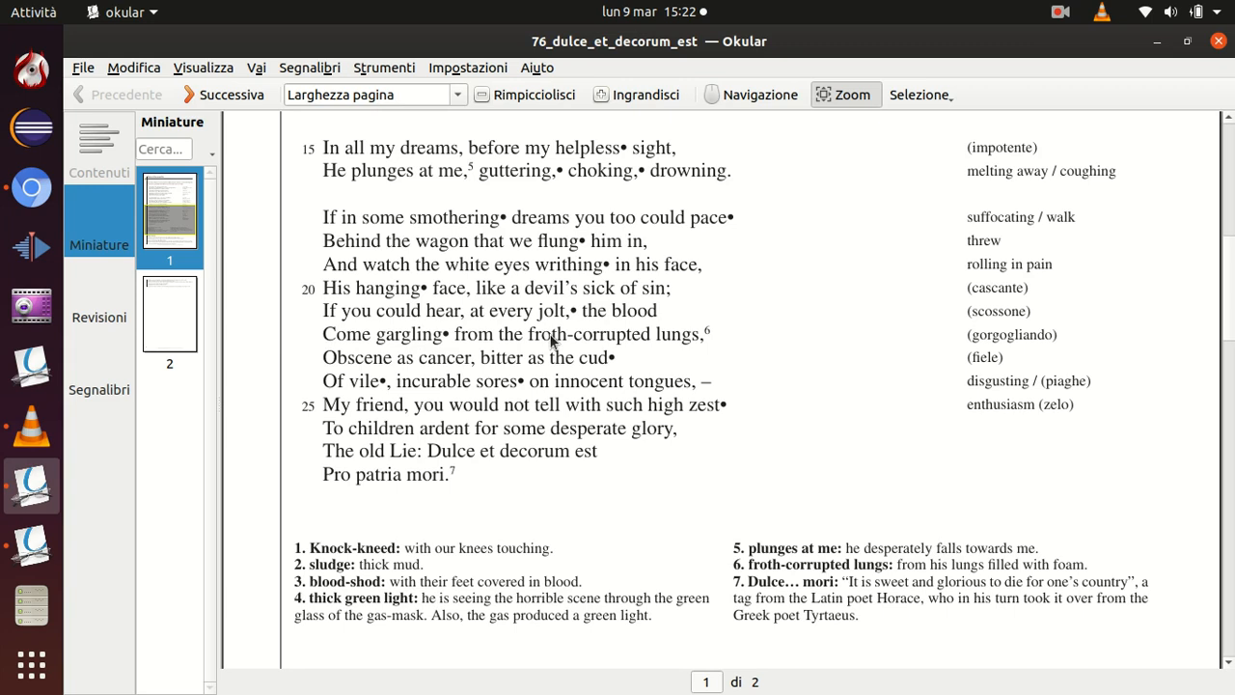
mouse_move(495, 373)
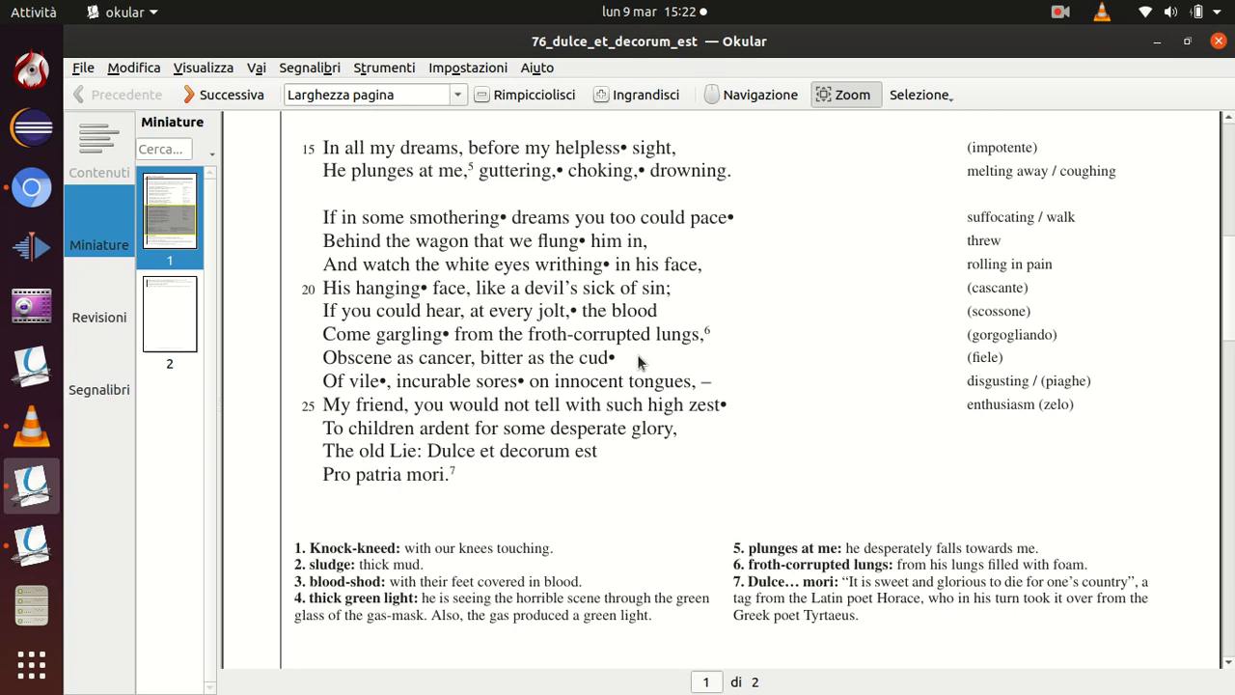
mouse_move(609, 368)
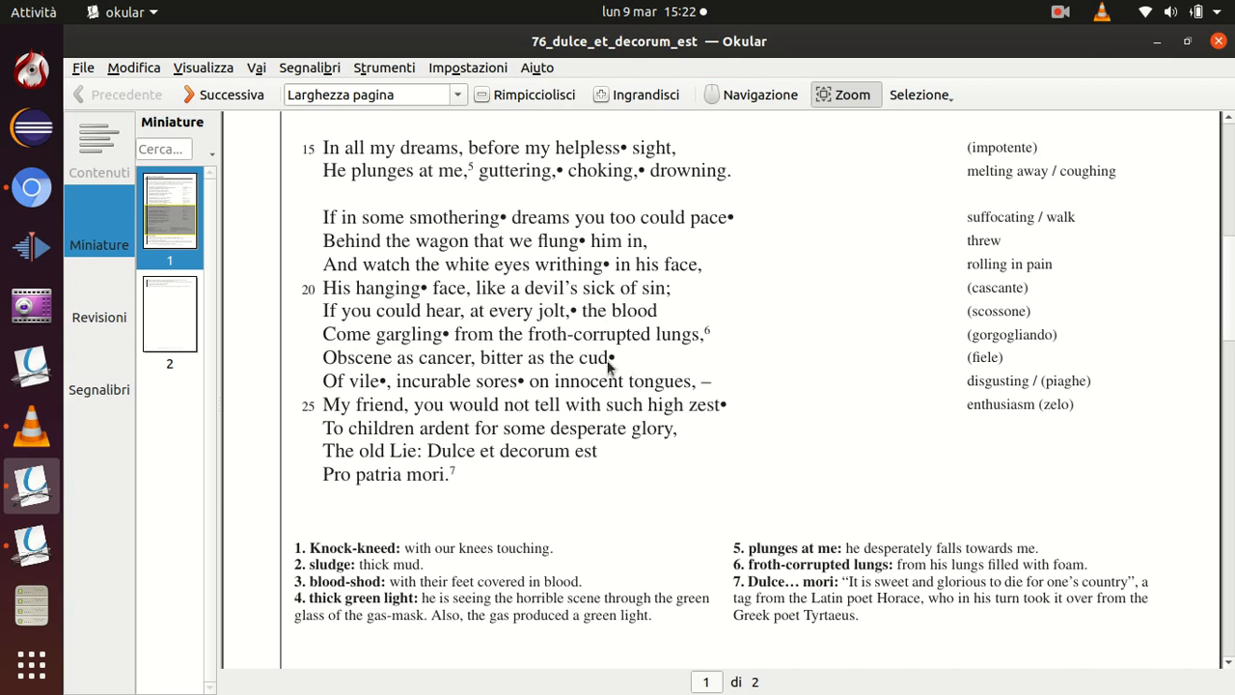
mouse_move(605, 369)
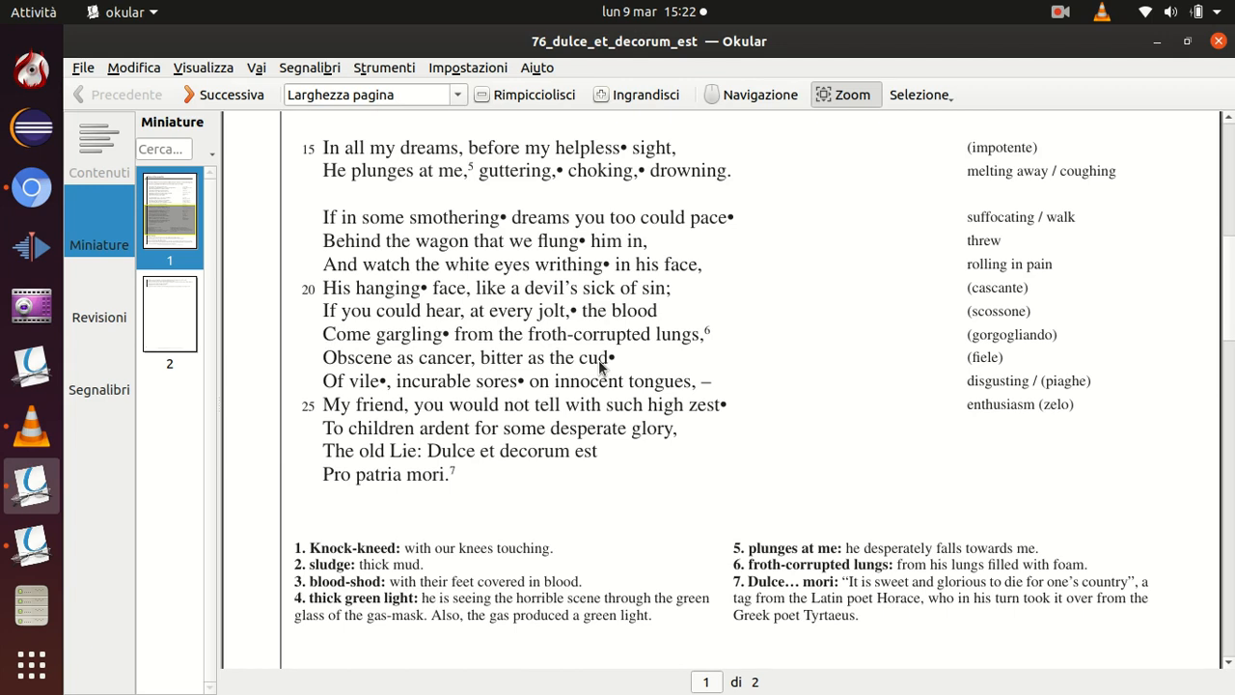
mouse_move(501, 371)
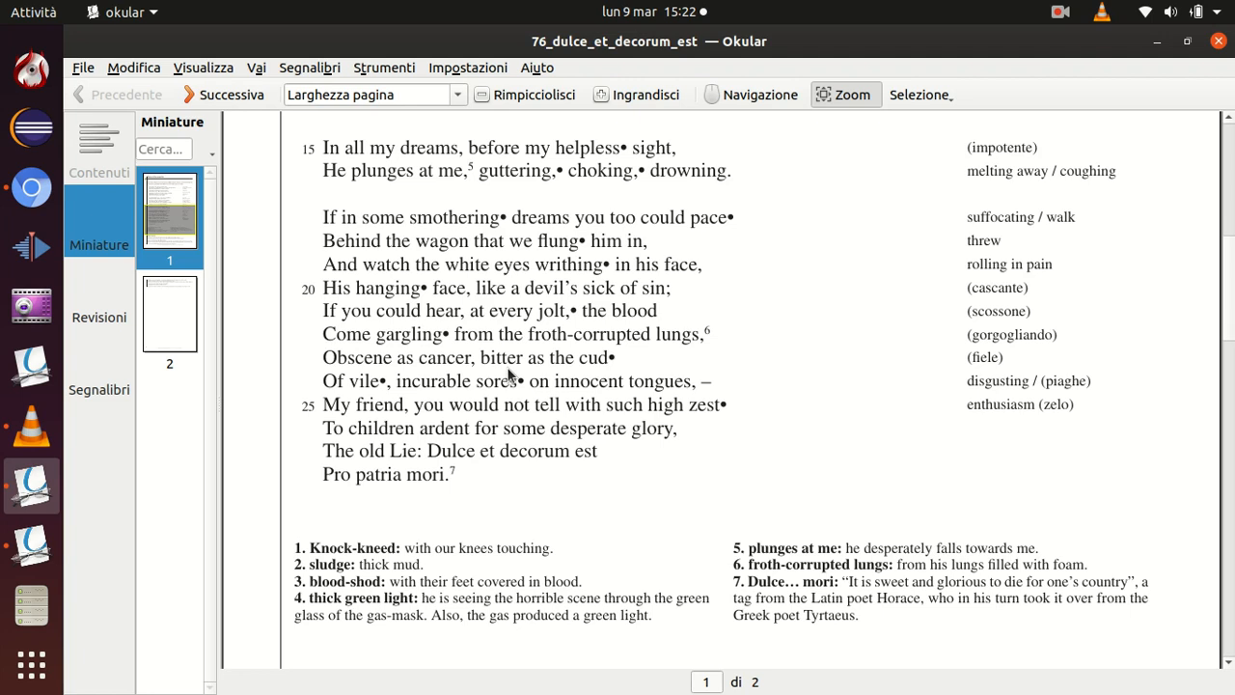
mouse_move(606, 357)
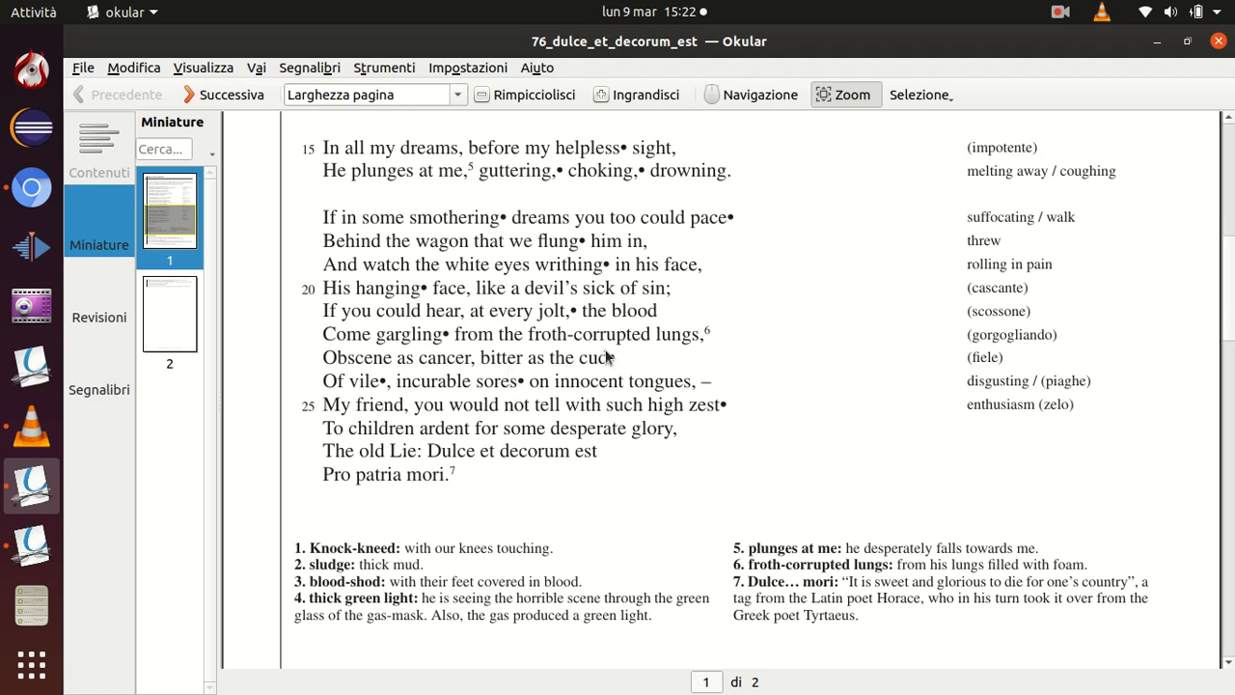
mouse_move(641, 407)
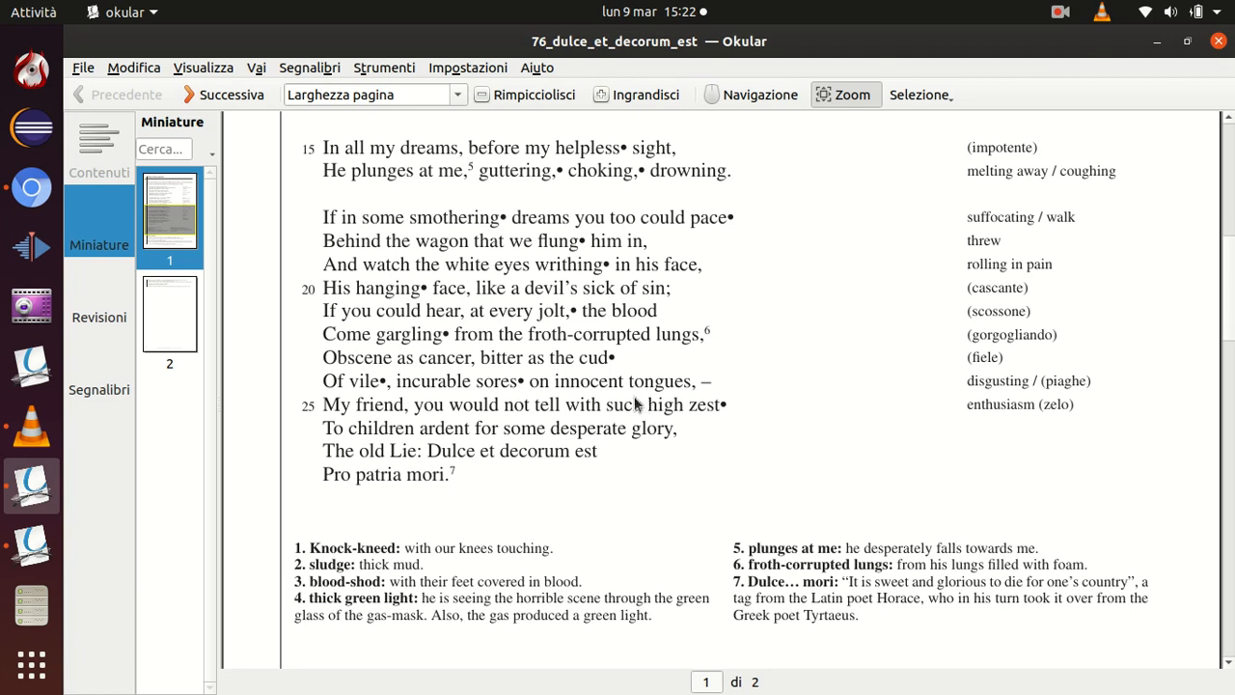
mouse_move(635, 371)
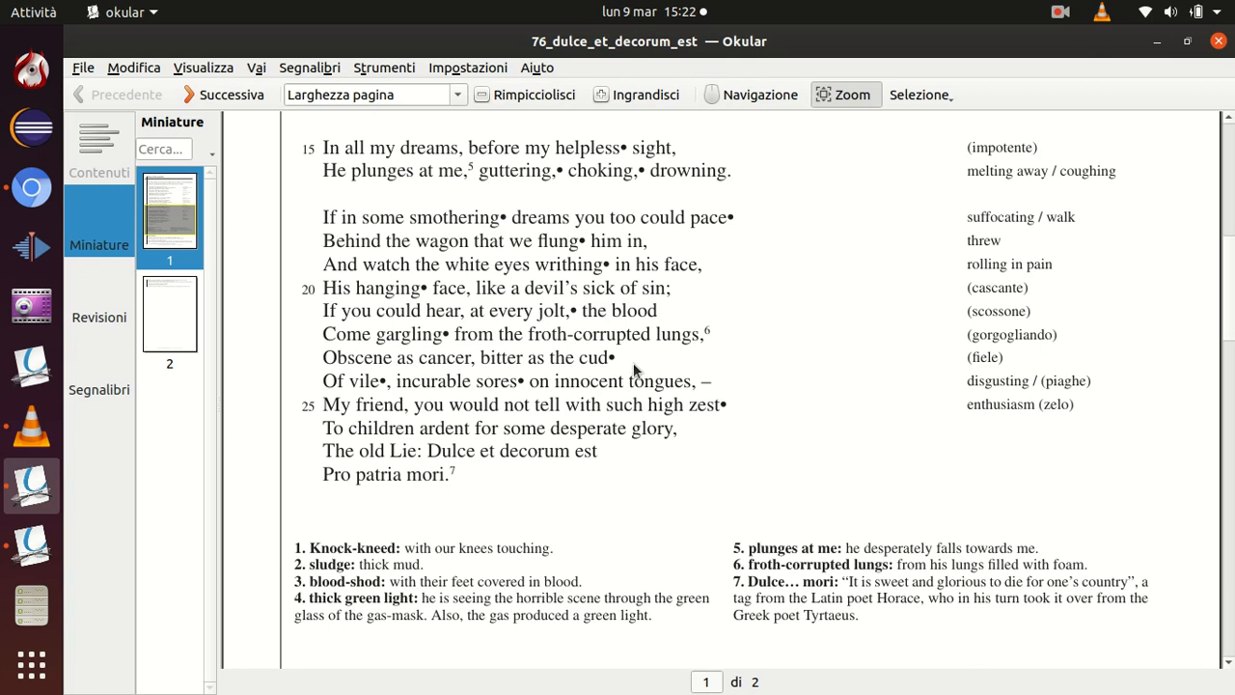
mouse_move(404, 396)
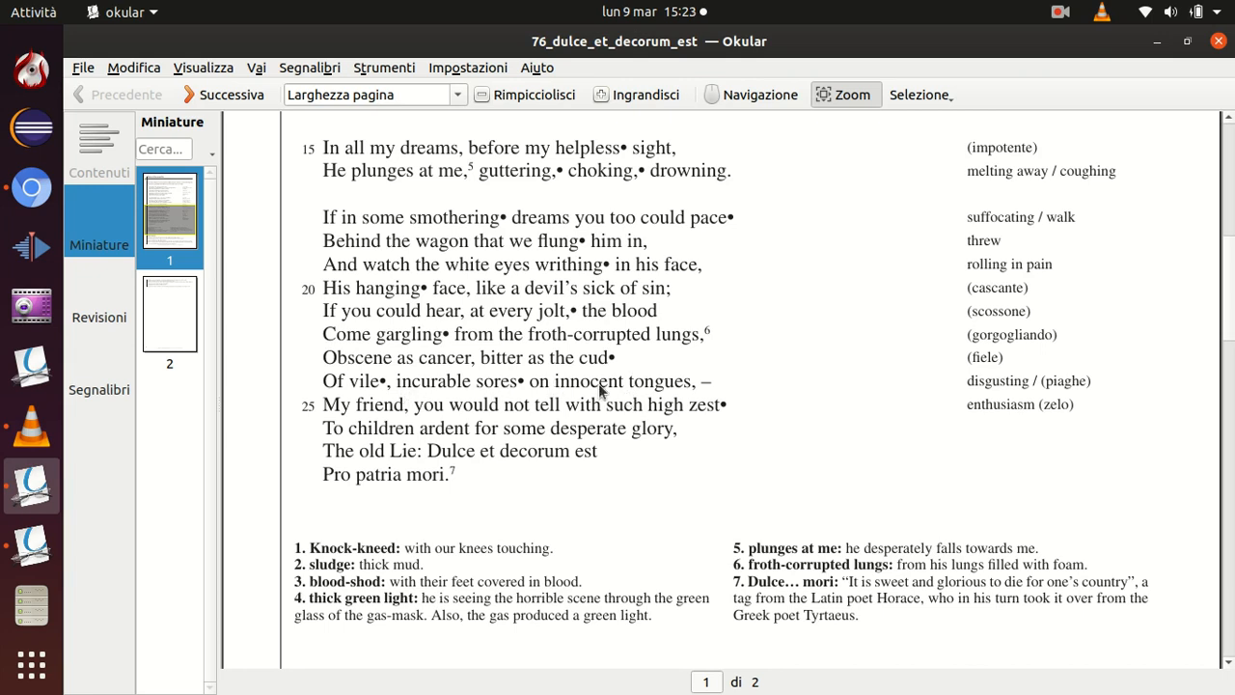
mouse_move(500, 398)
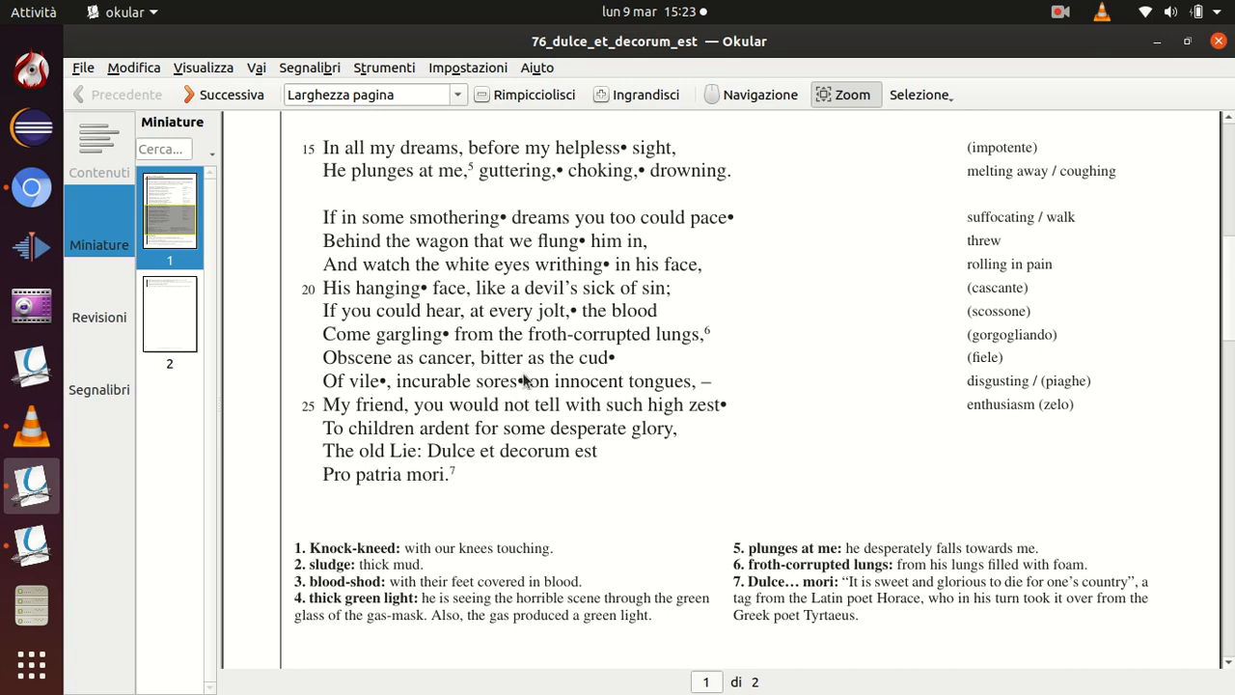
mouse_move(651, 385)
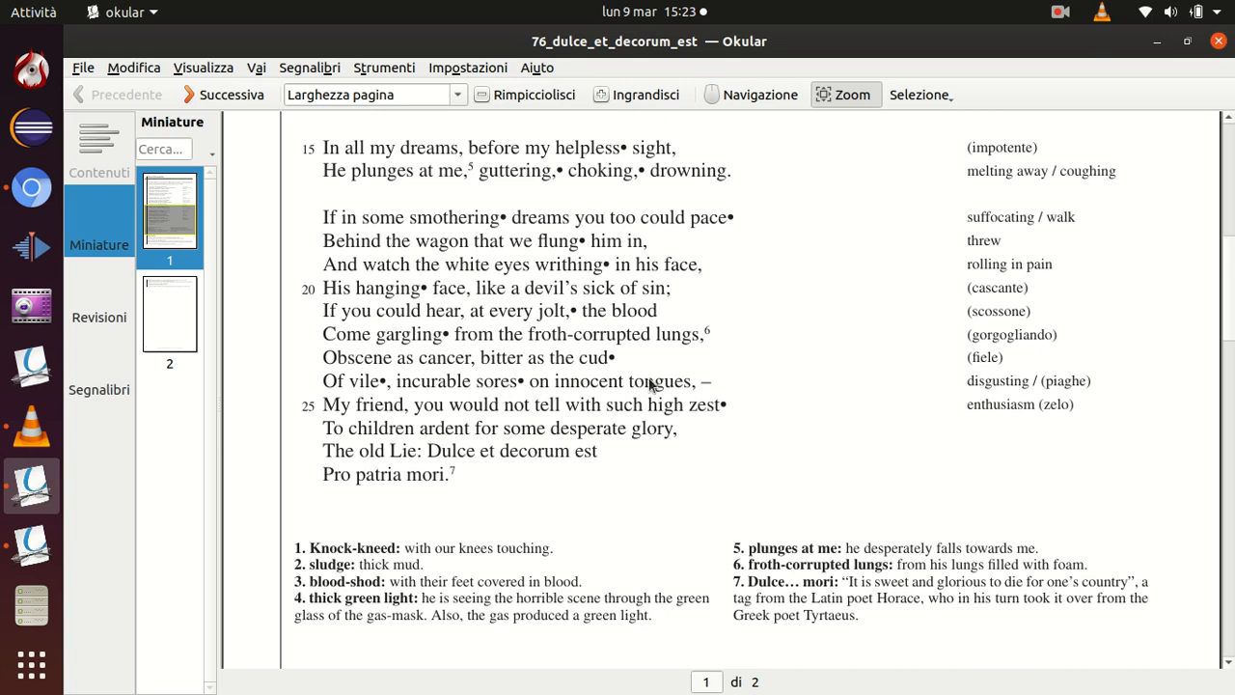
mouse_move(588, 393)
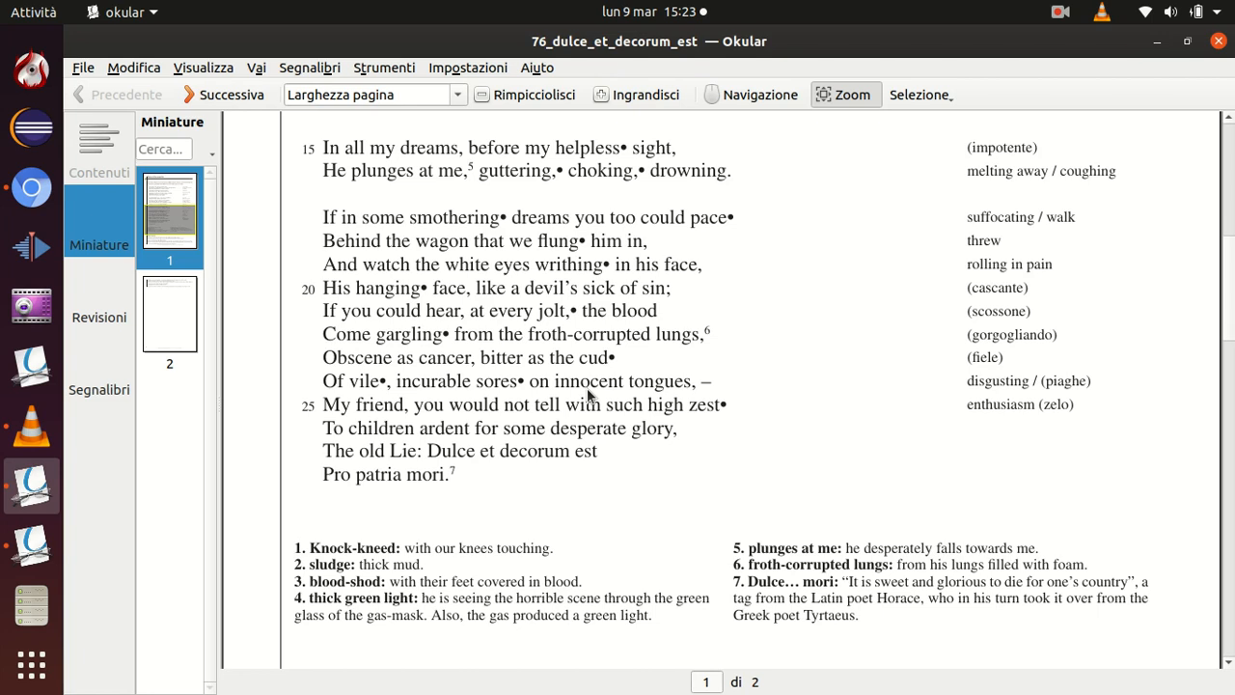
mouse_move(725, 394)
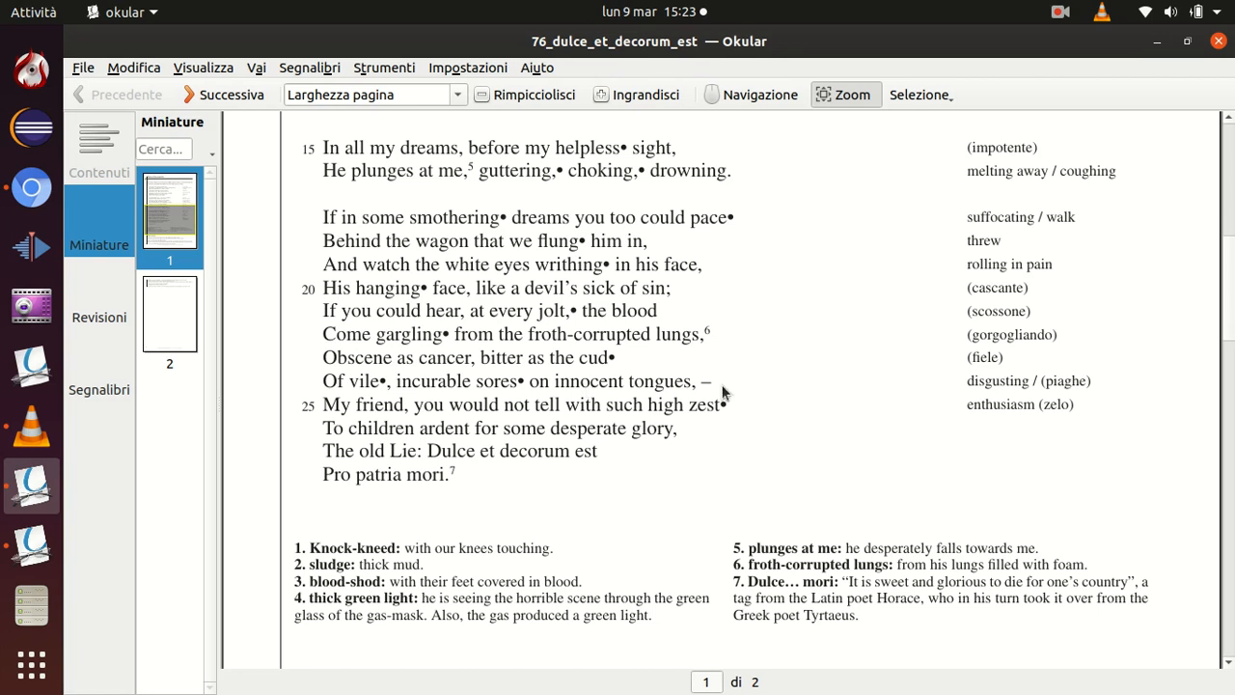
mouse_move(659, 392)
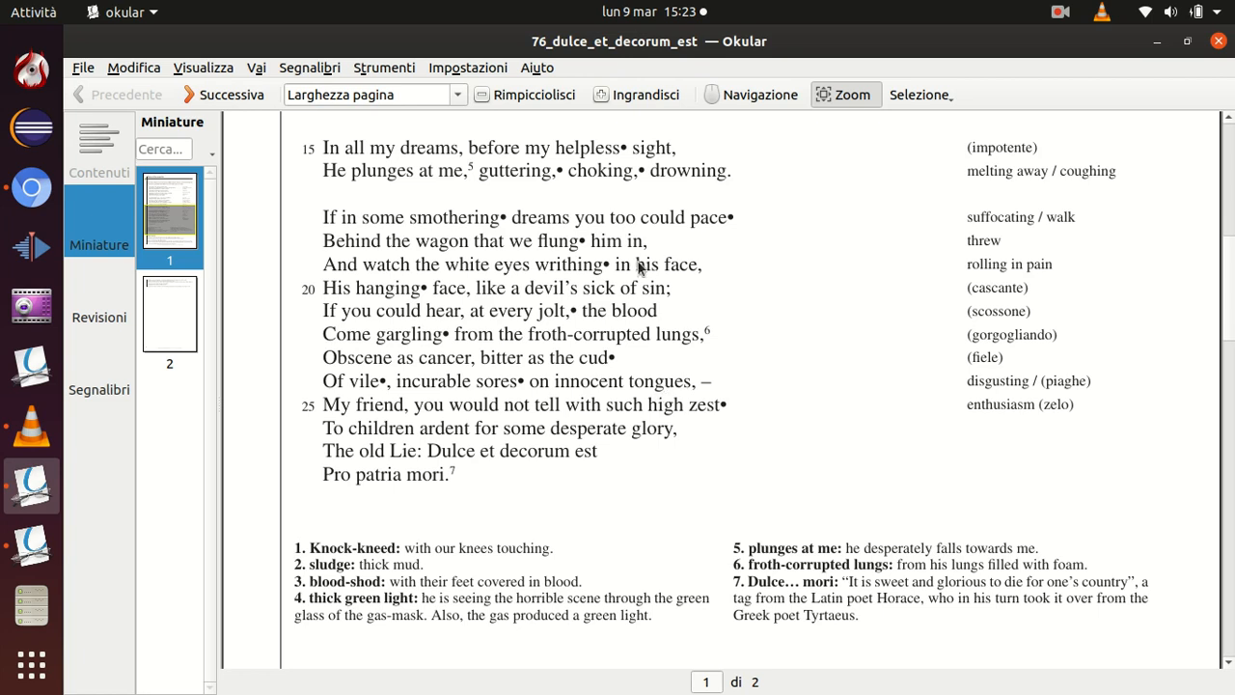
mouse_move(675, 392)
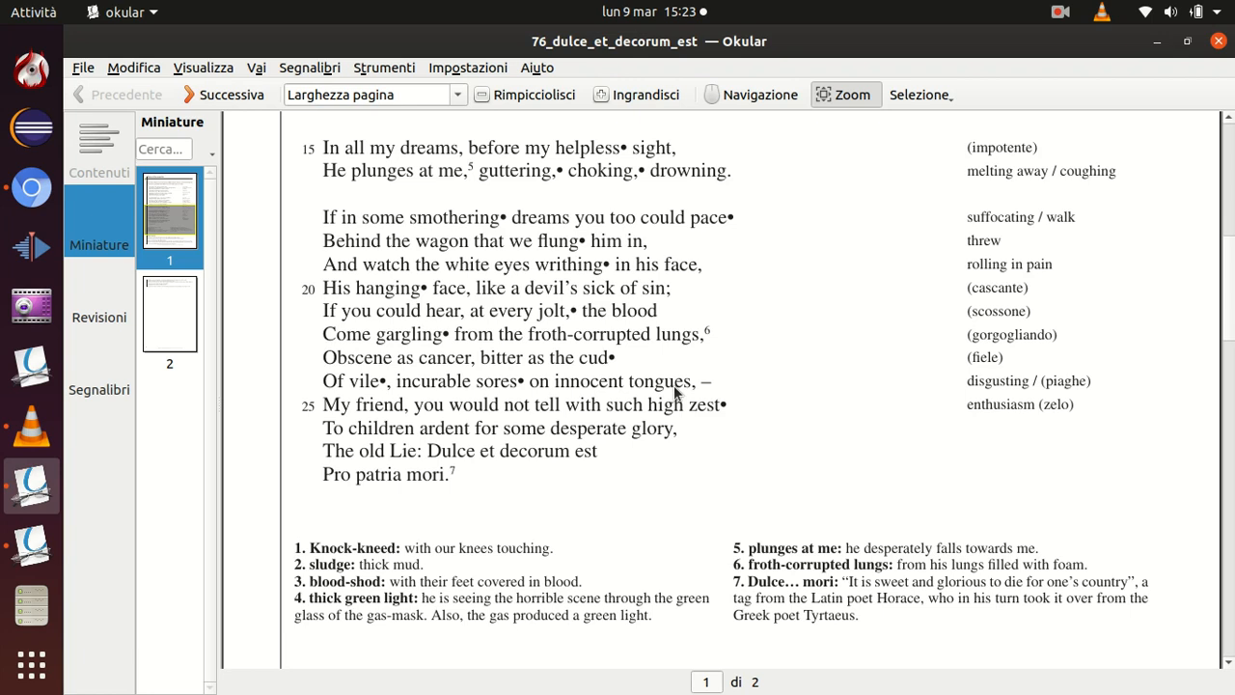
mouse_move(383, 424)
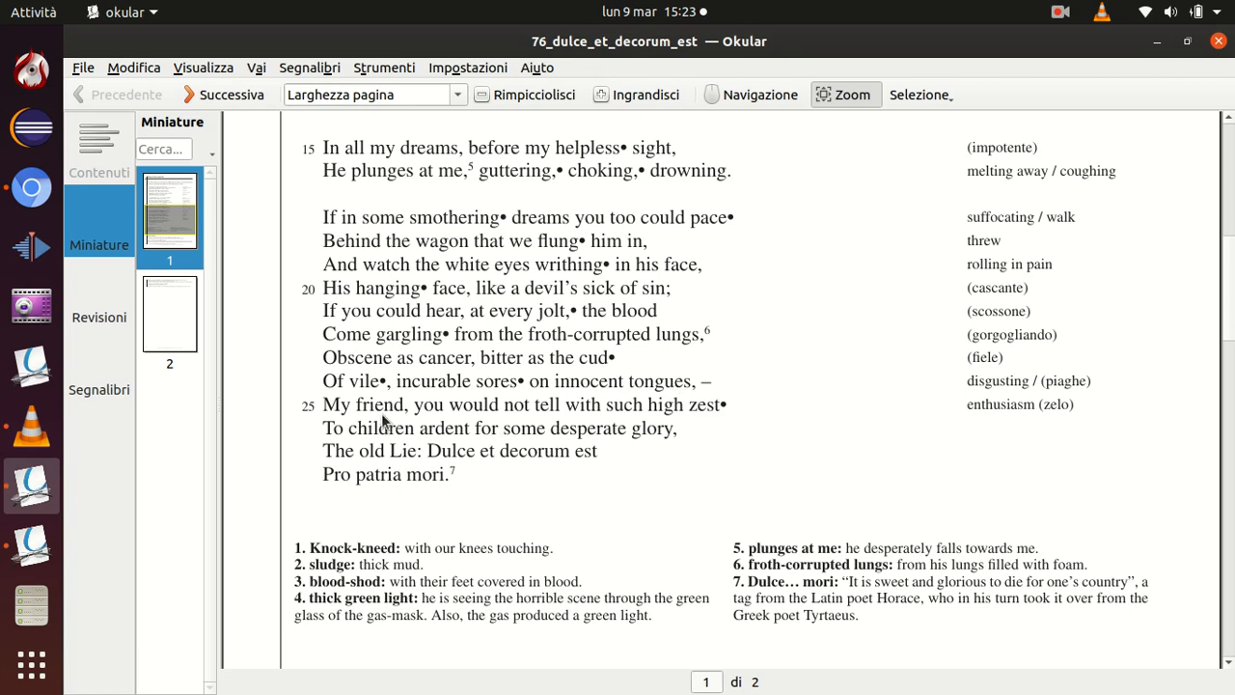
mouse_move(400, 410)
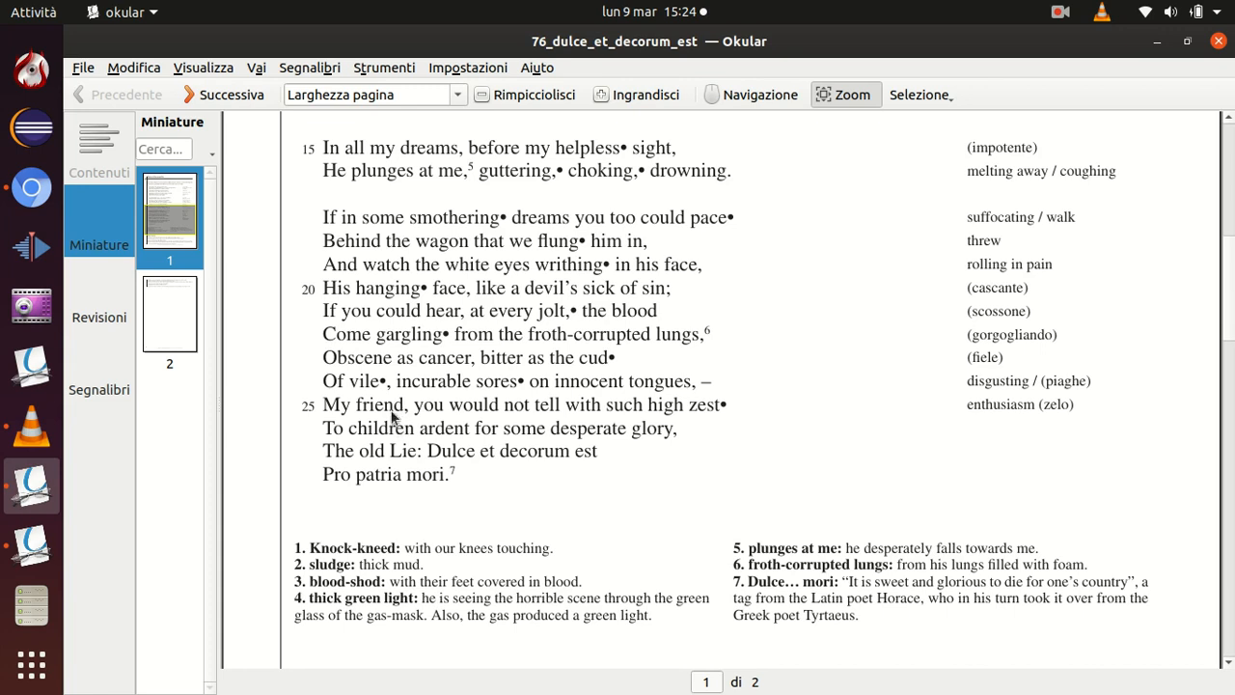
mouse_move(596, 407)
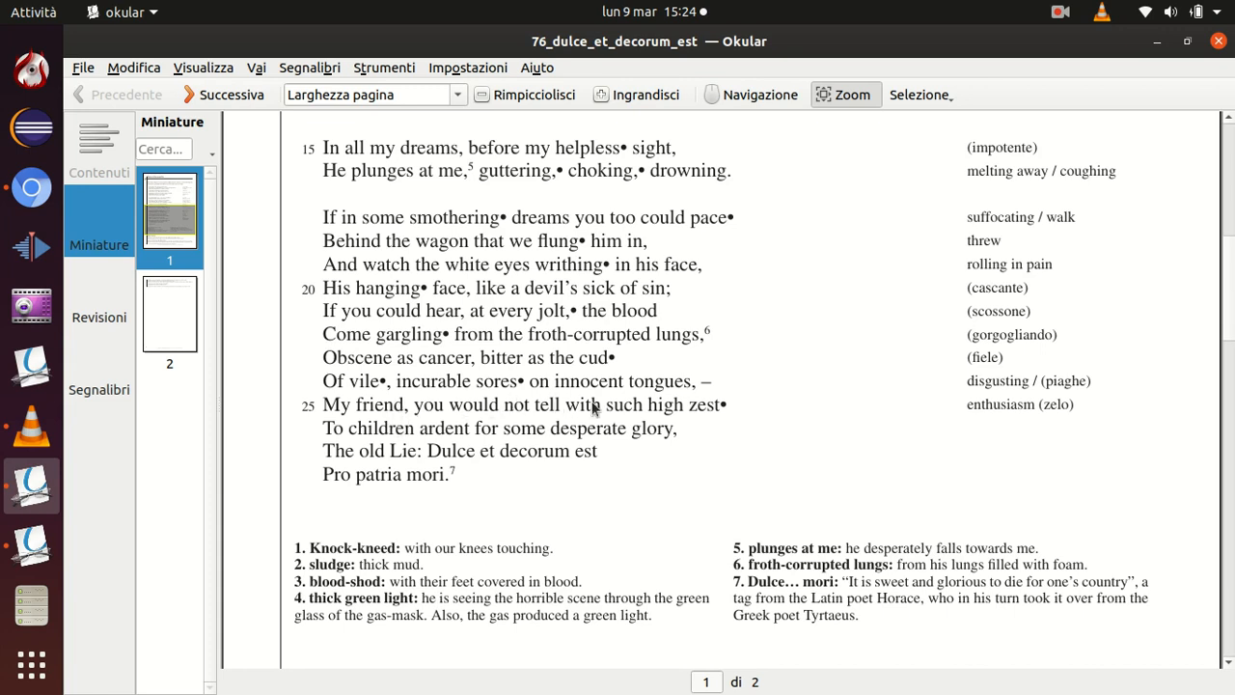
mouse_move(714, 420)
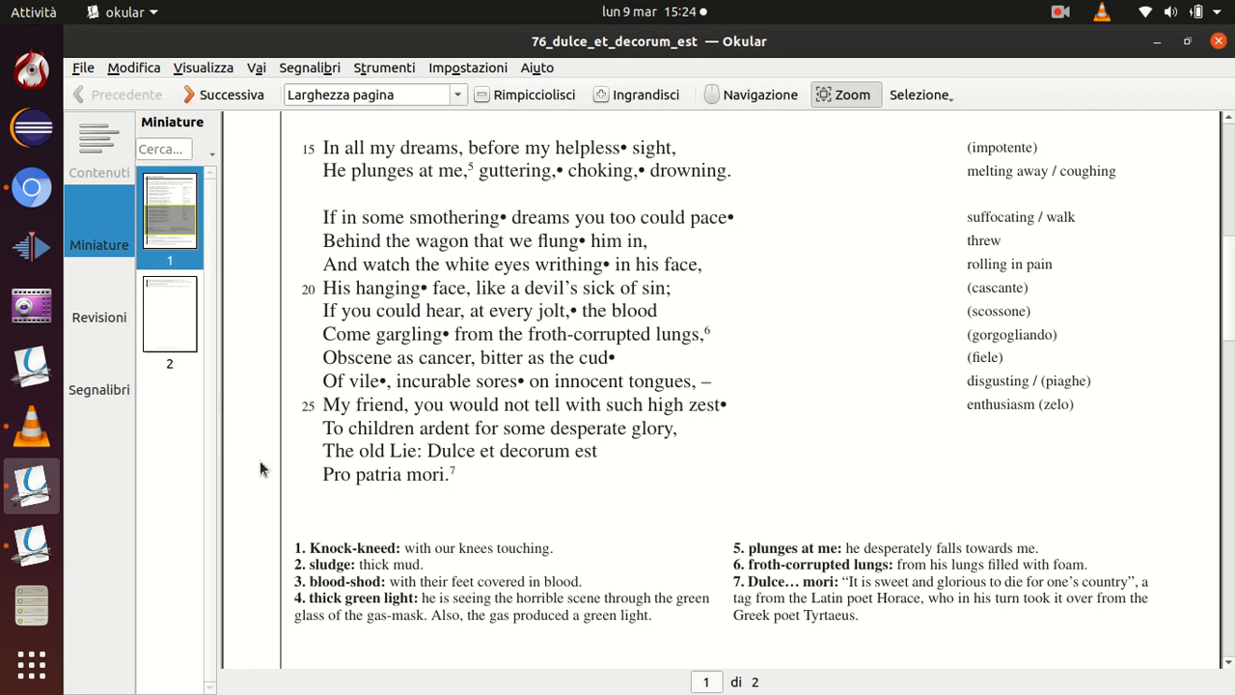
mouse_move(651, 420)
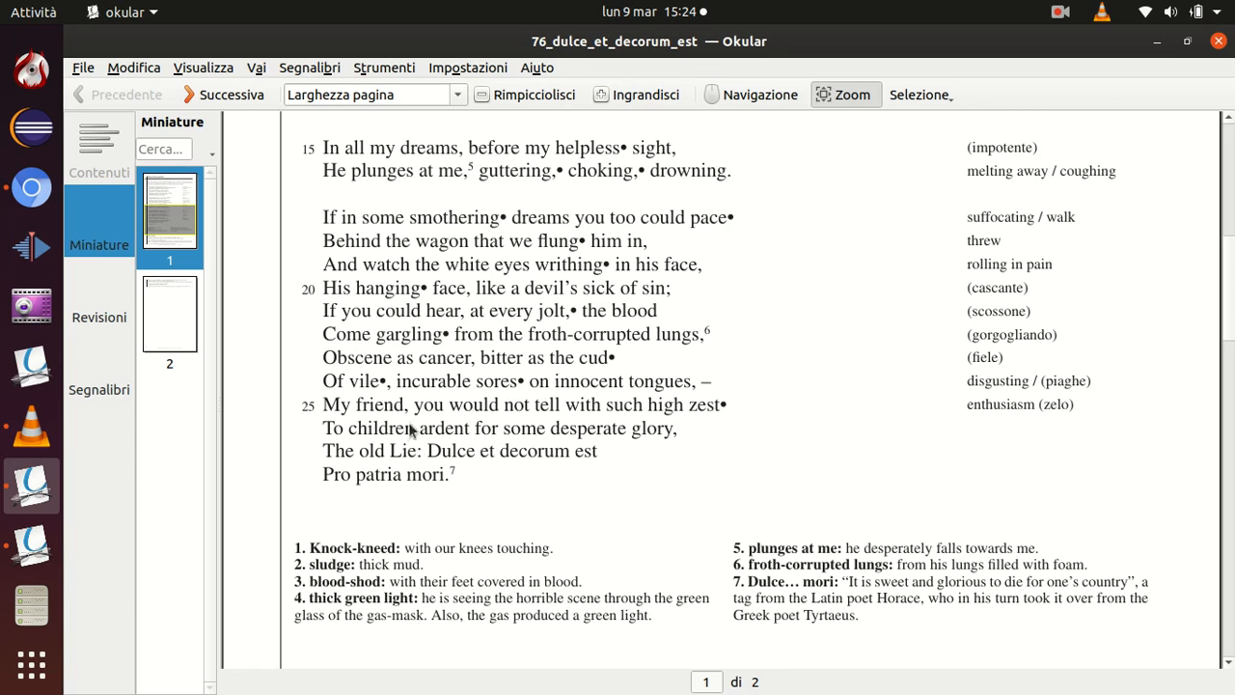
mouse_move(395, 462)
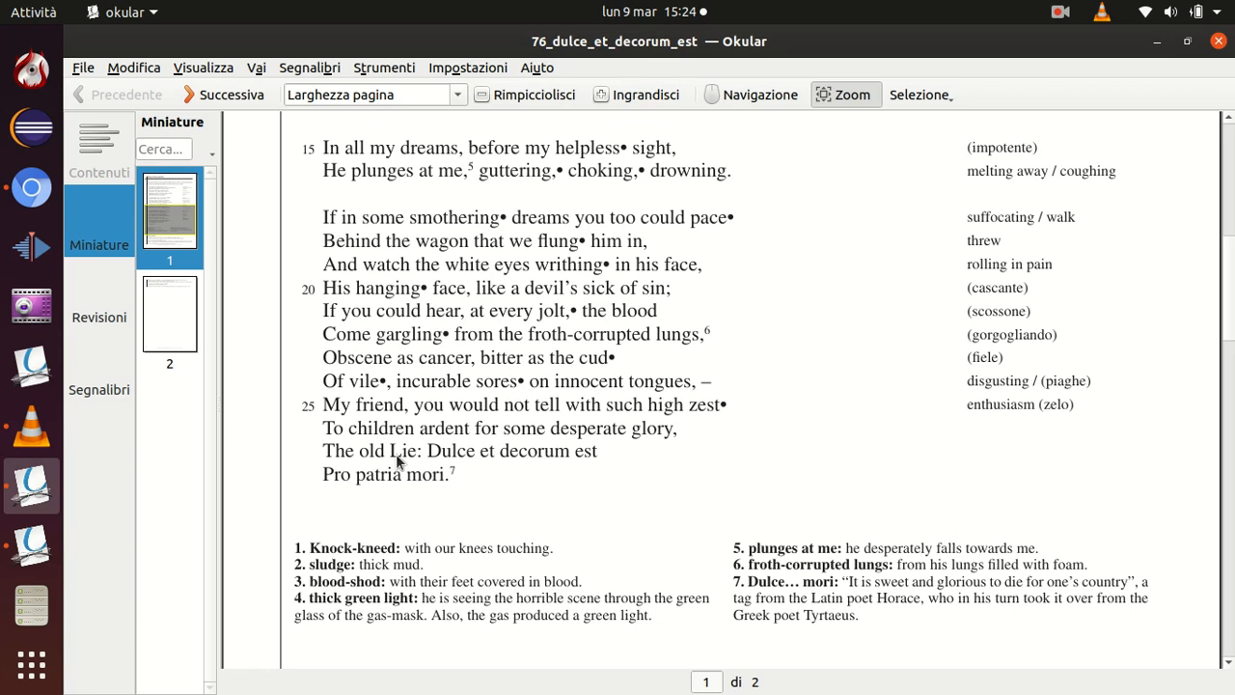
mouse_move(461, 464)
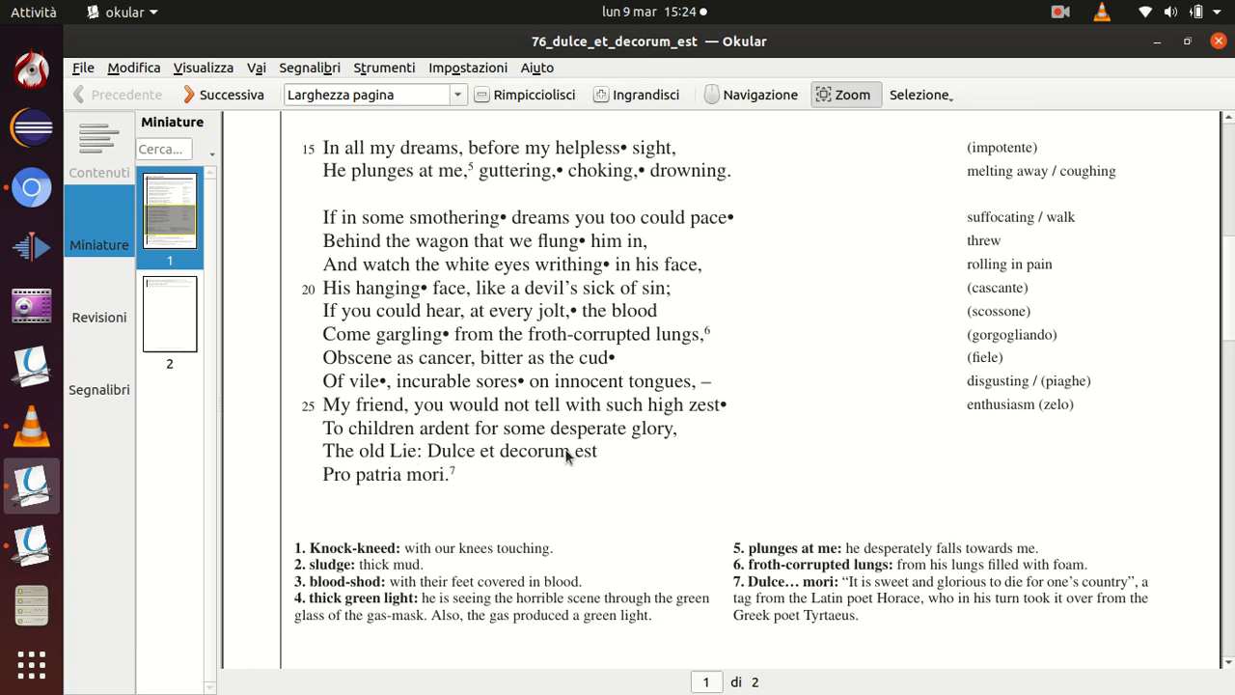
mouse_move(432, 498)
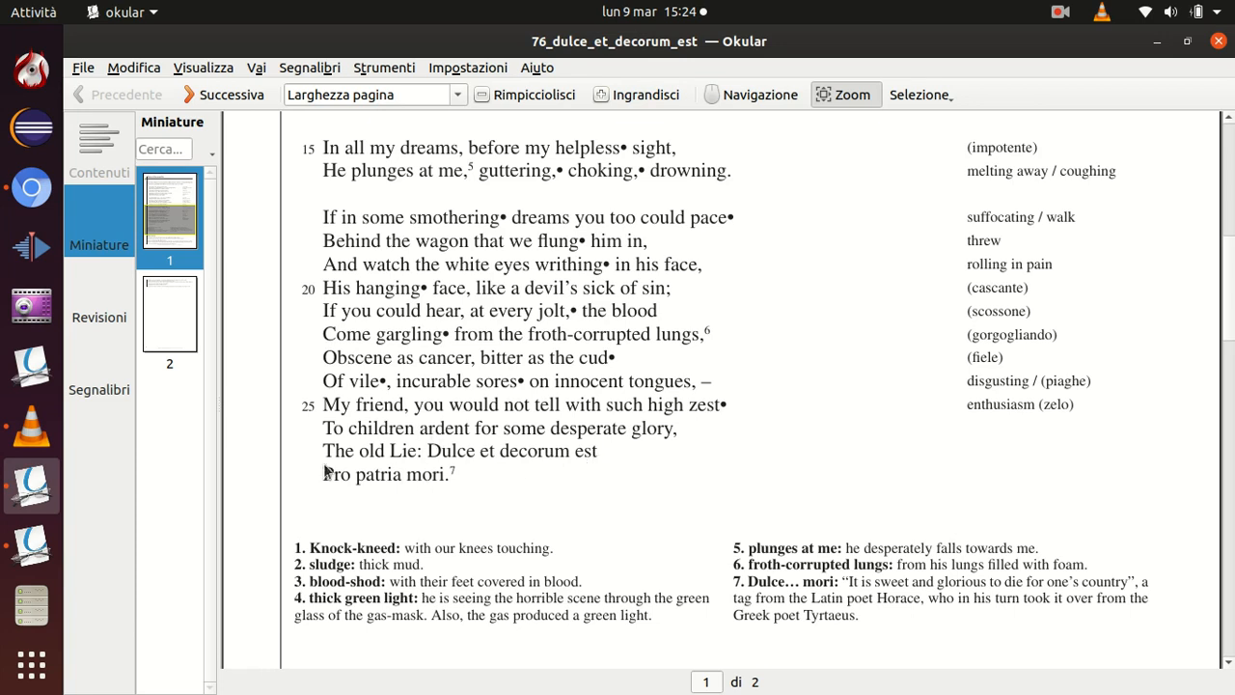
mouse_move(553, 510)
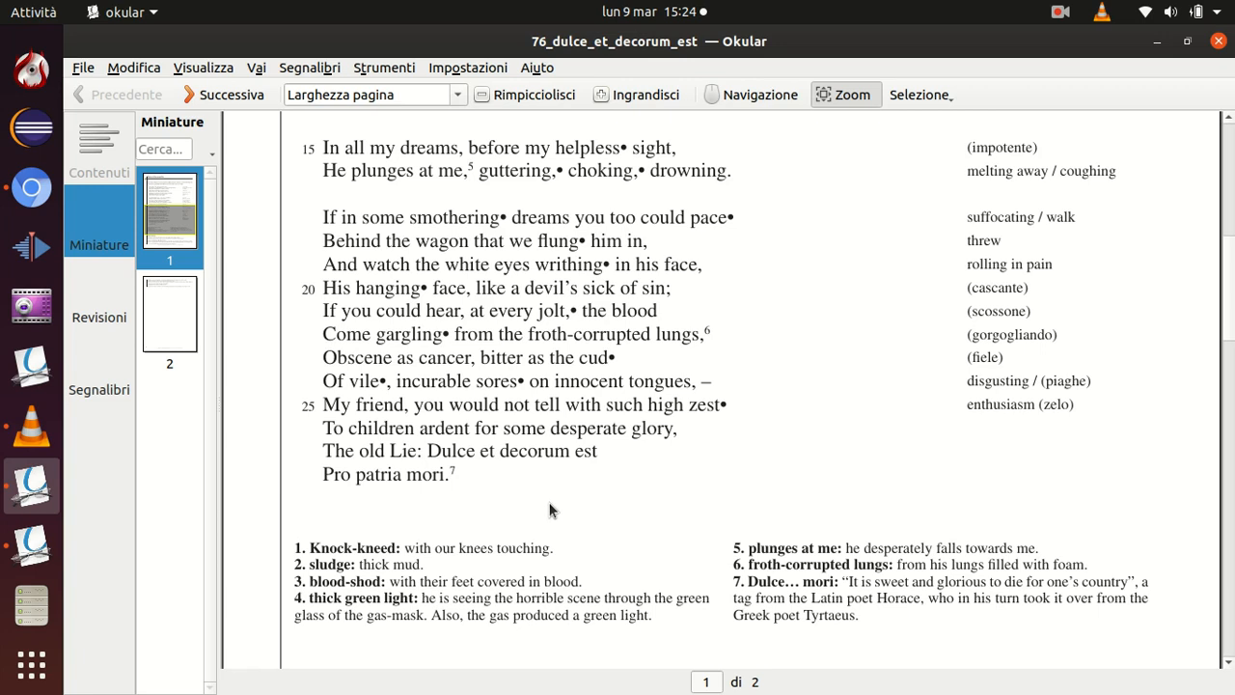
mouse_move(543, 494)
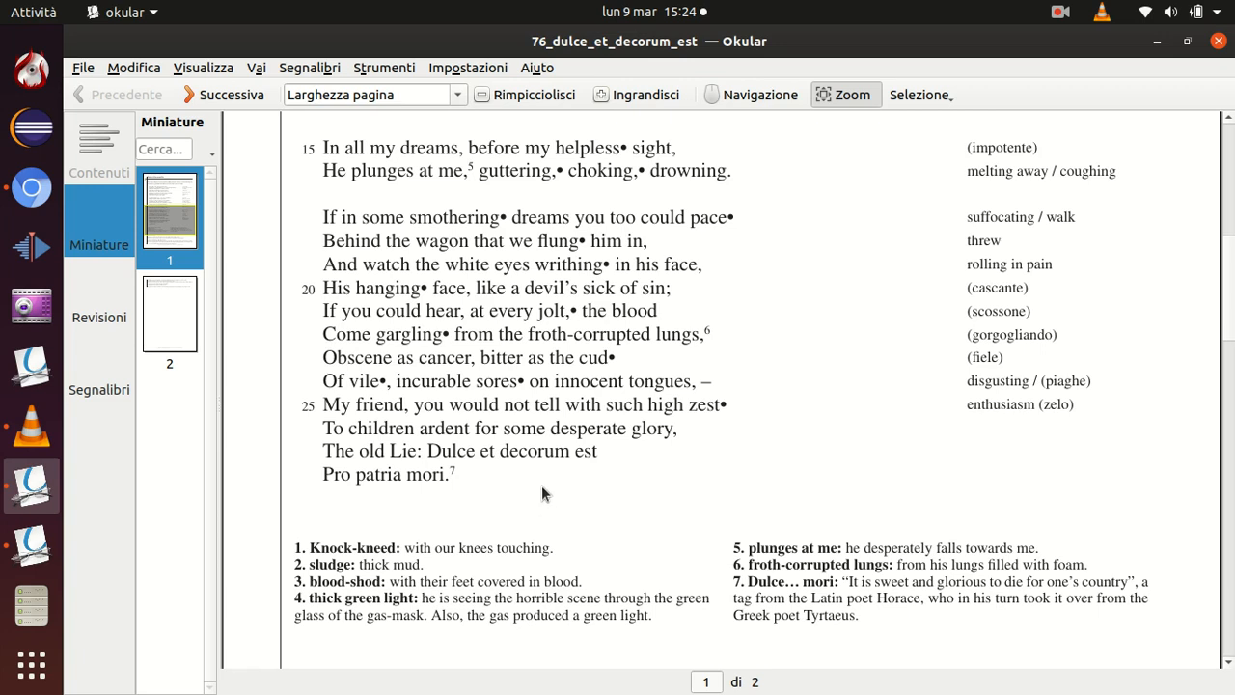
mouse_move(522, 468)
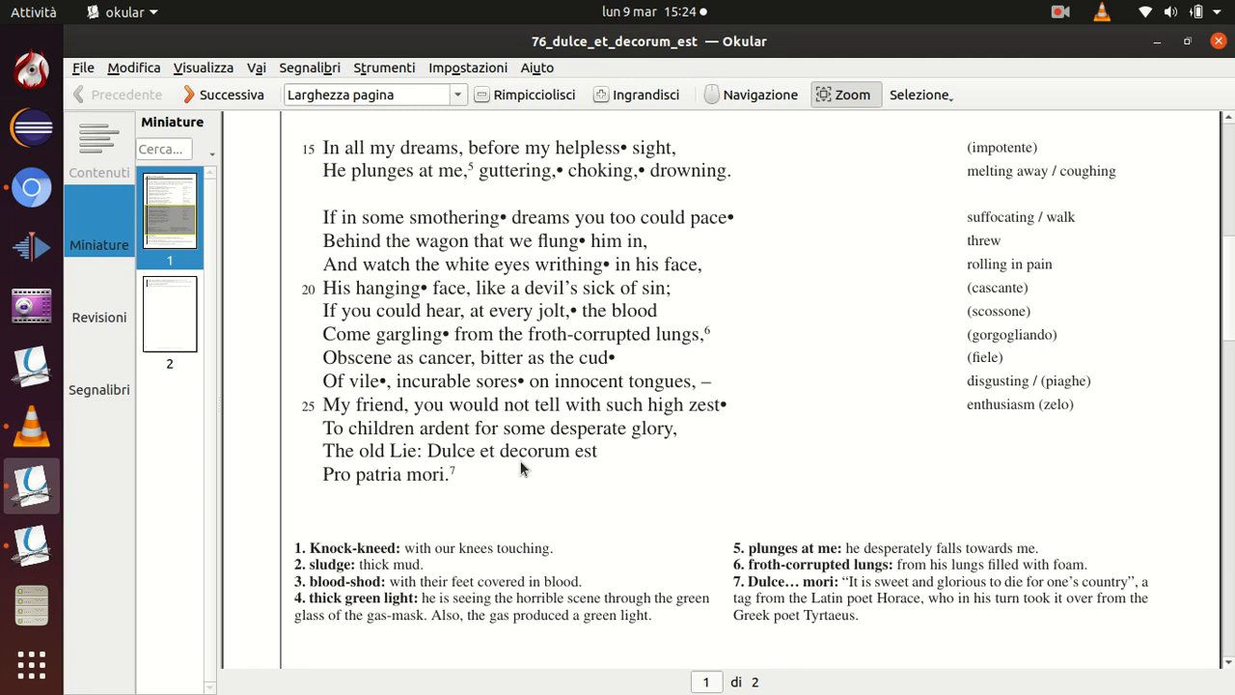
mouse_move(444, 458)
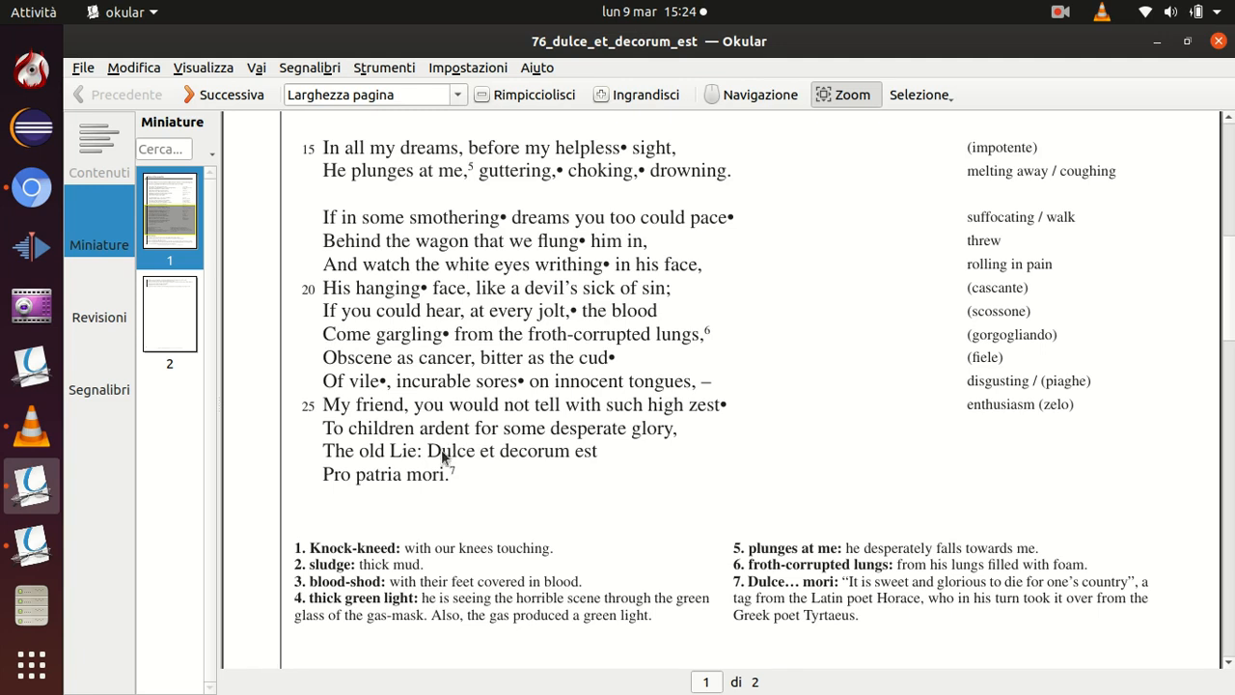
mouse_move(486, 492)
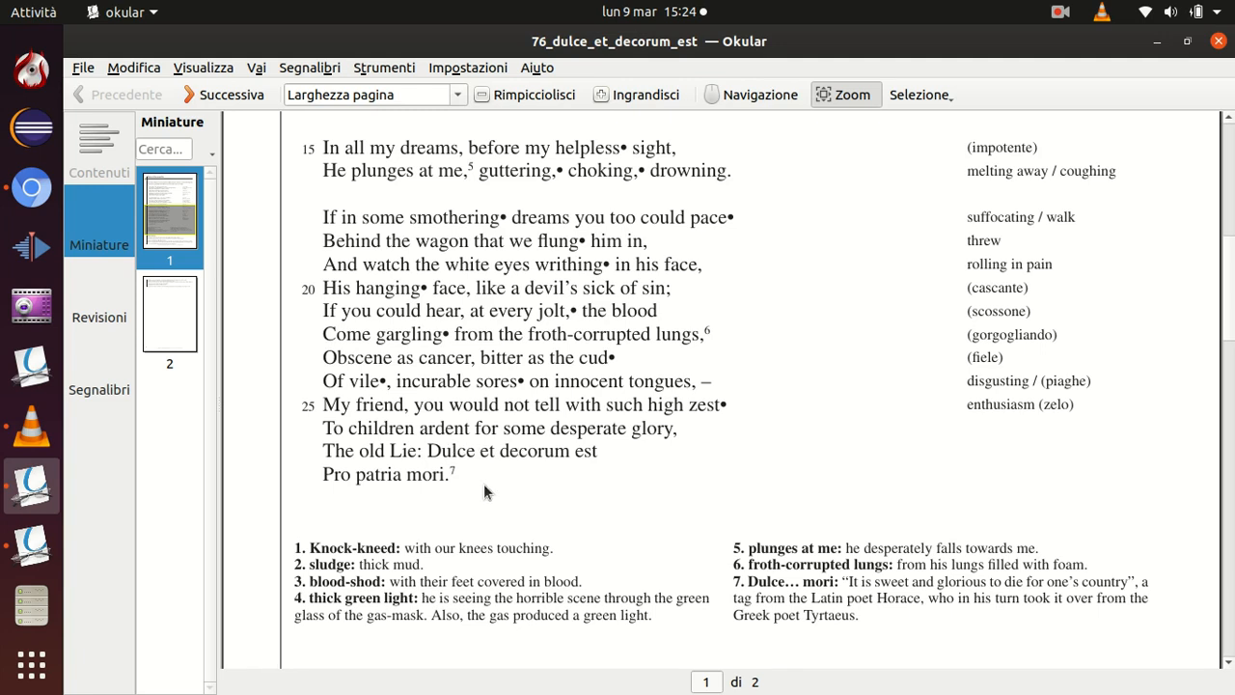
mouse_move(481, 482)
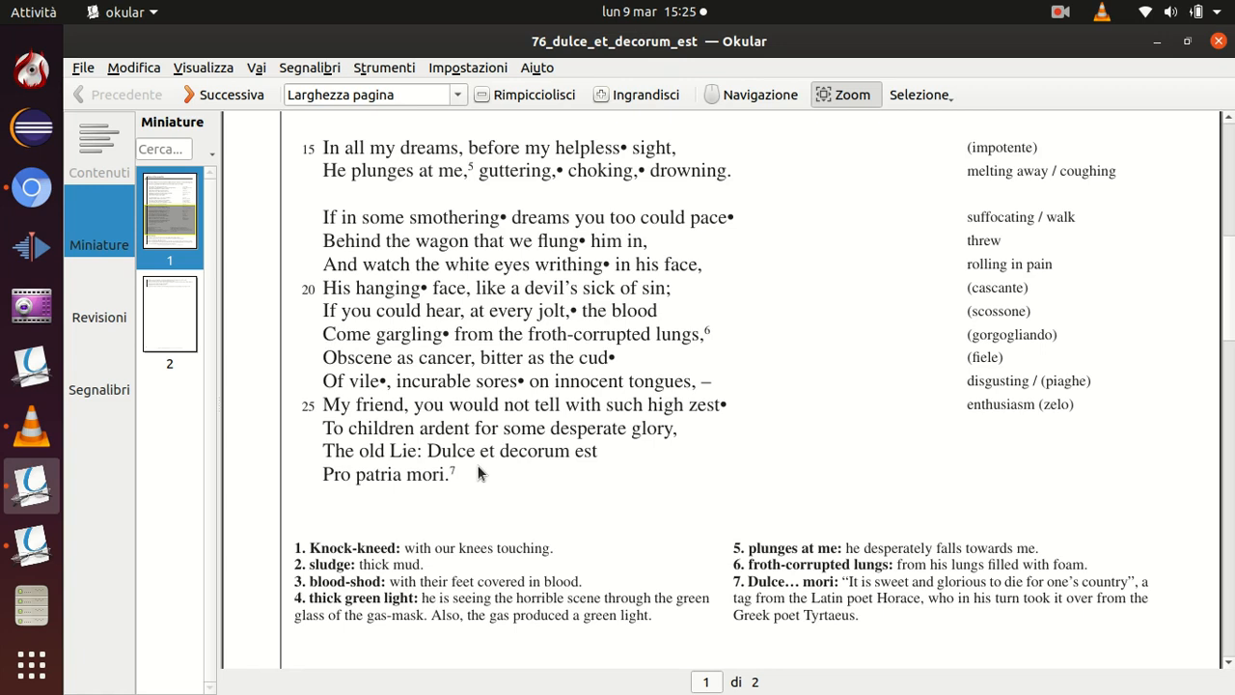
mouse_move(572, 473)
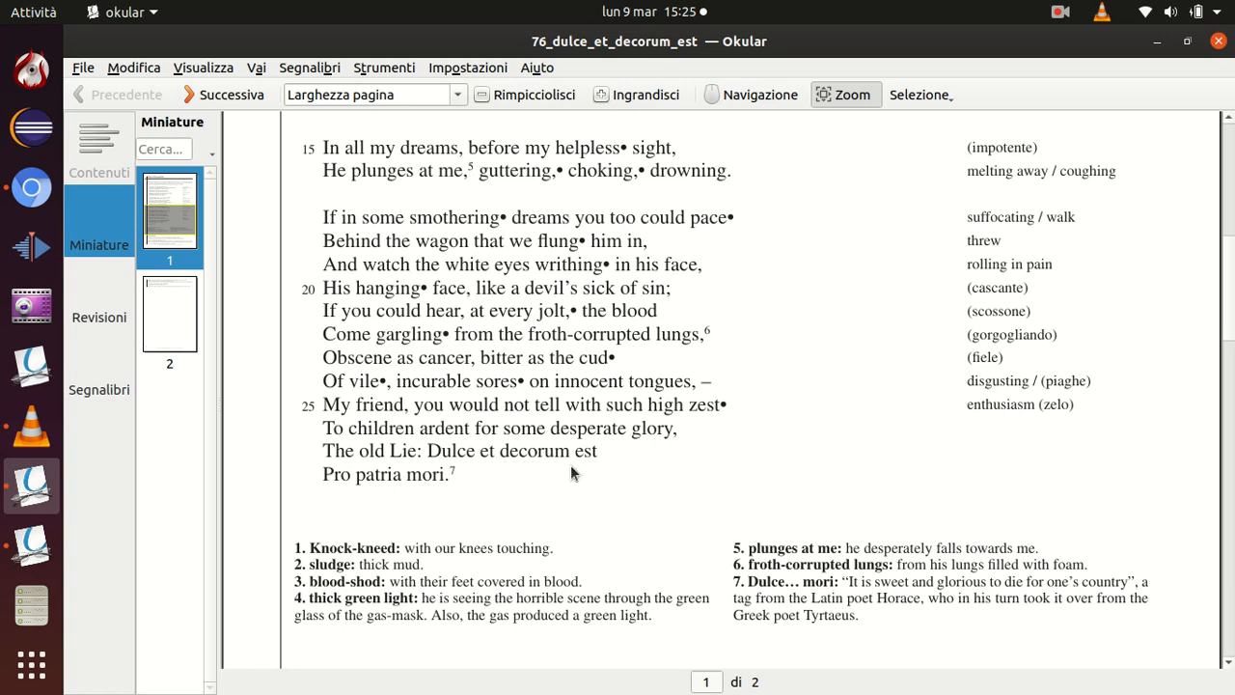
mouse_move(522, 193)
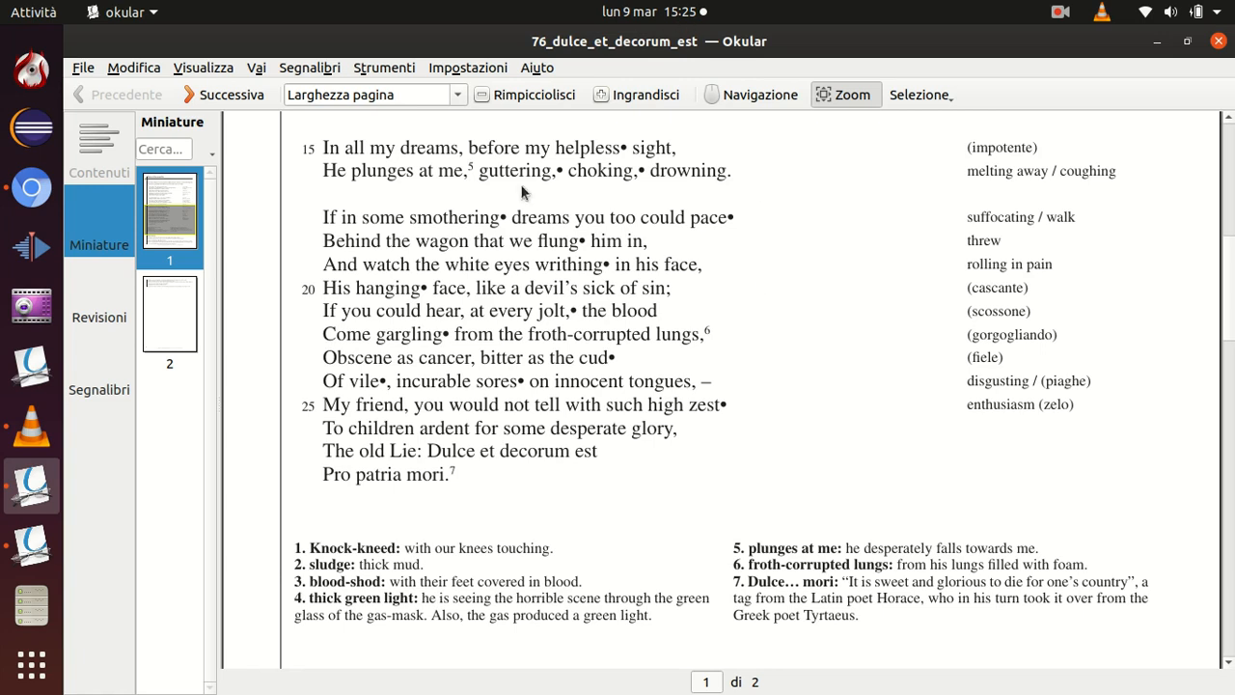
mouse_move(677, 318)
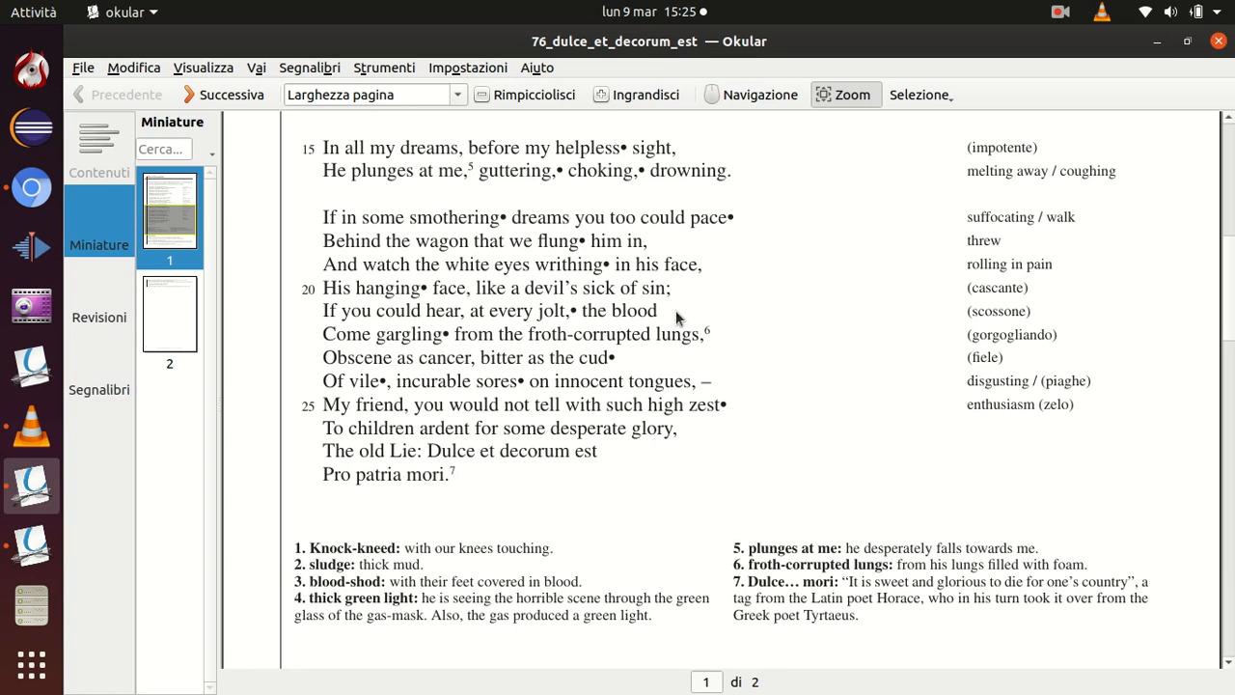
mouse_move(673, 323)
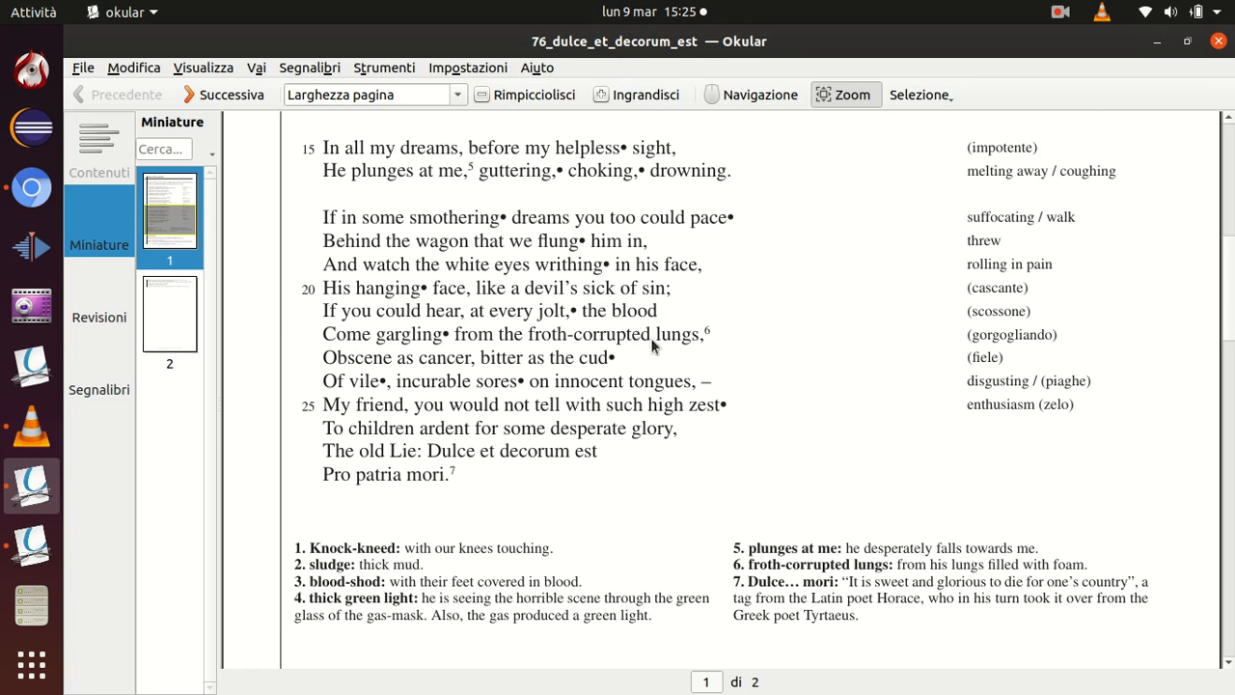
mouse_move(680, 362)
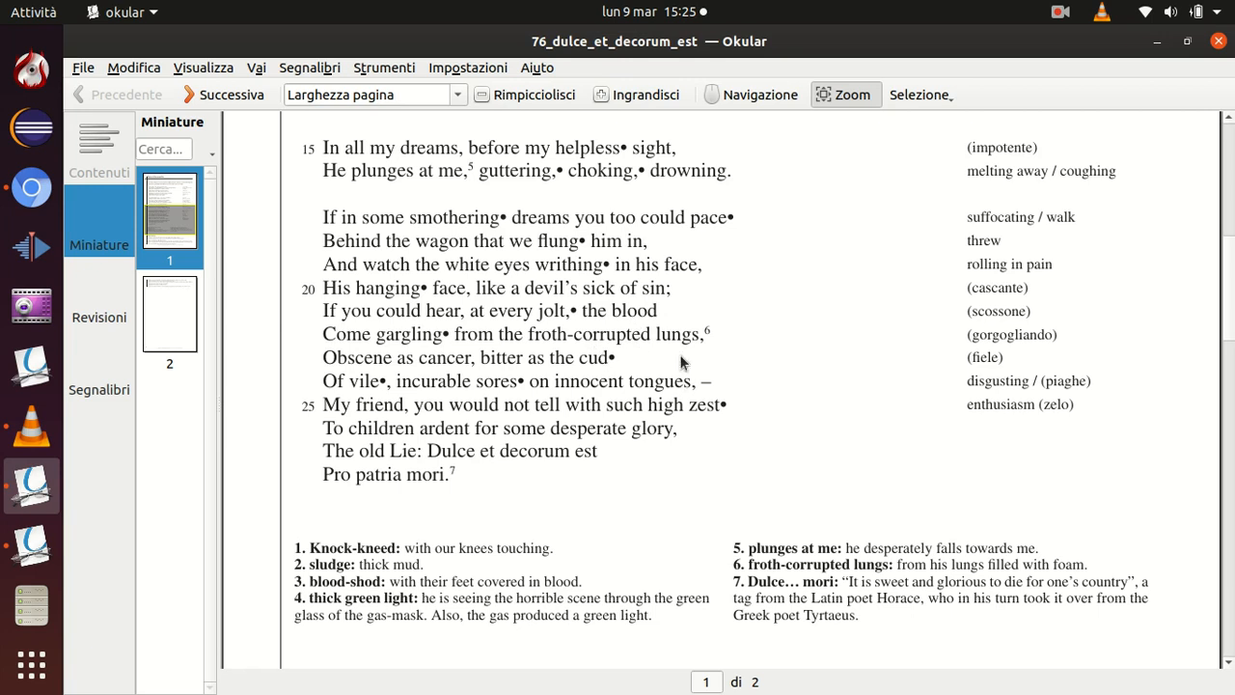
mouse_move(686, 357)
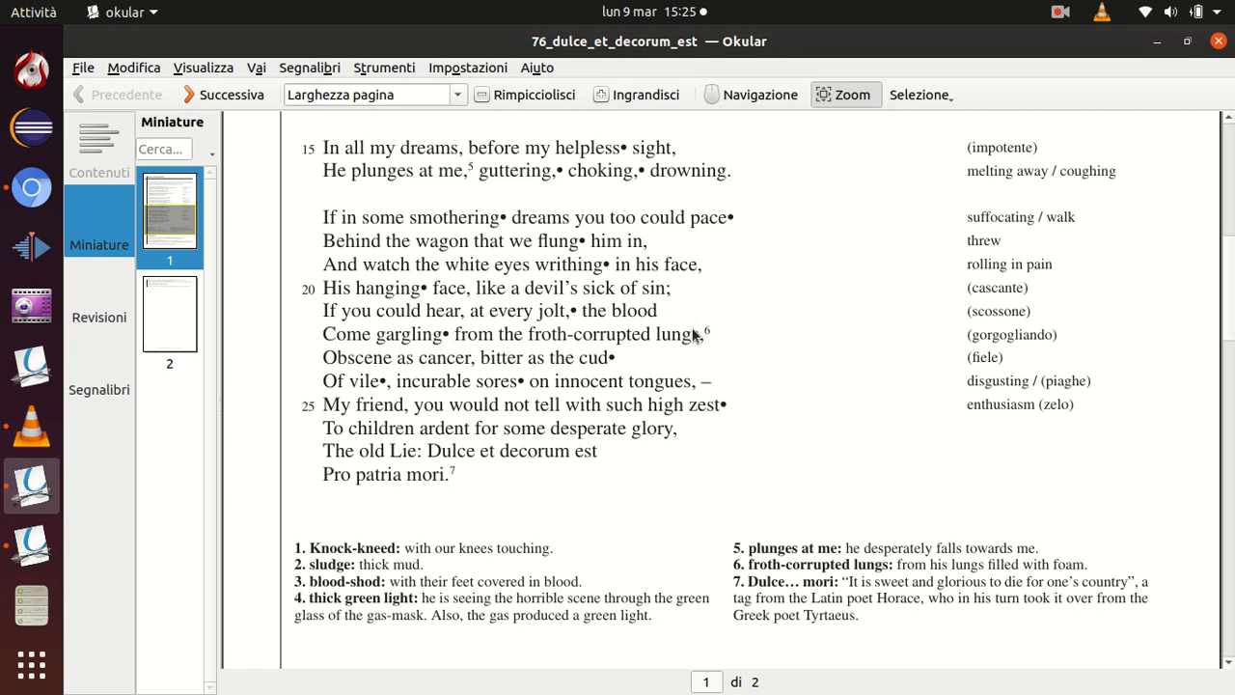
mouse_move(699, 341)
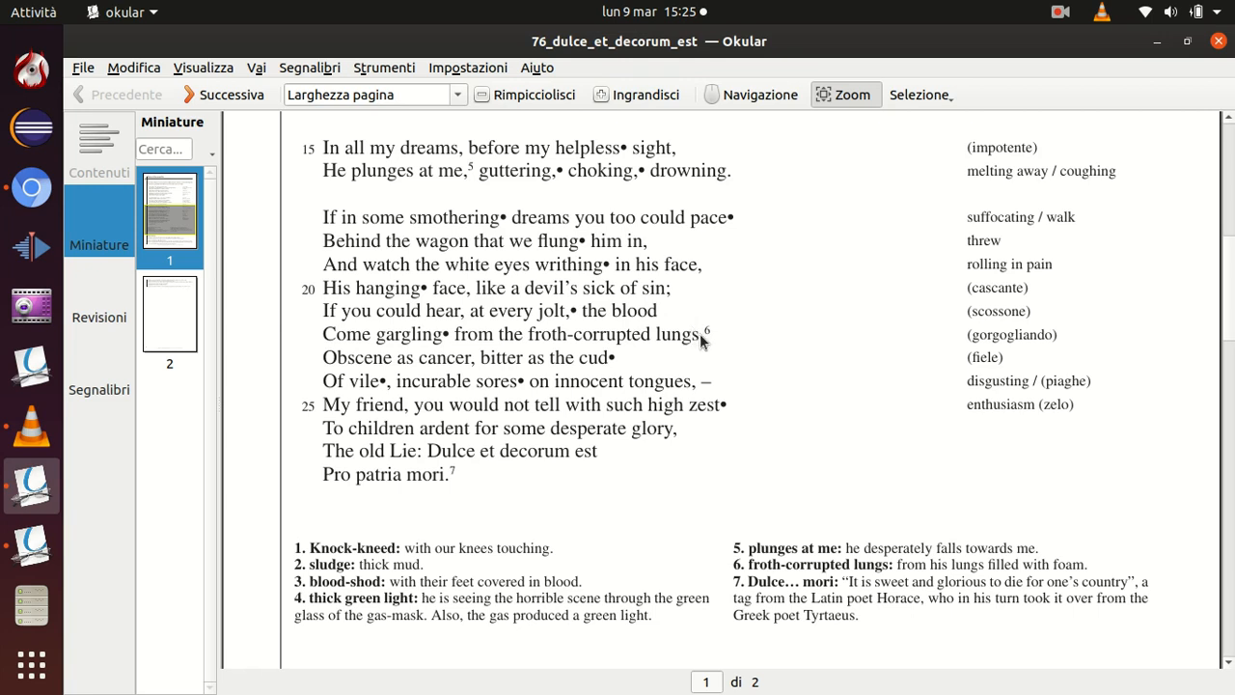
mouse_move(698, 333)
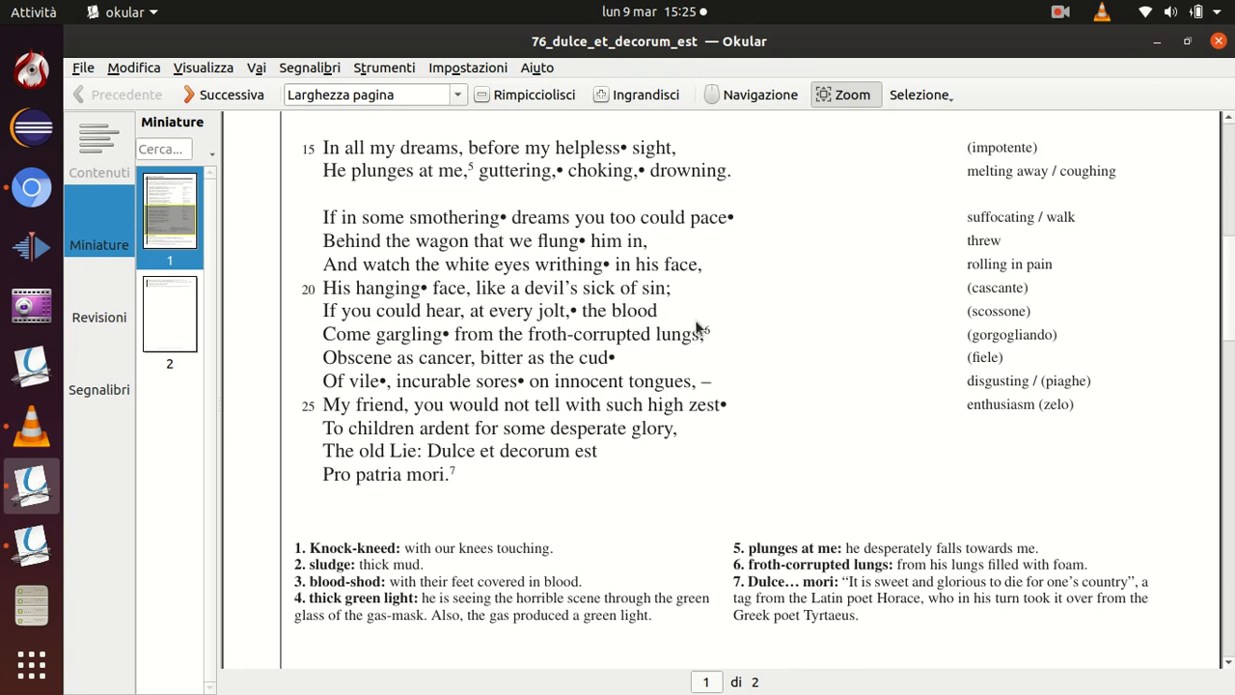
mouse_move(692, 406)
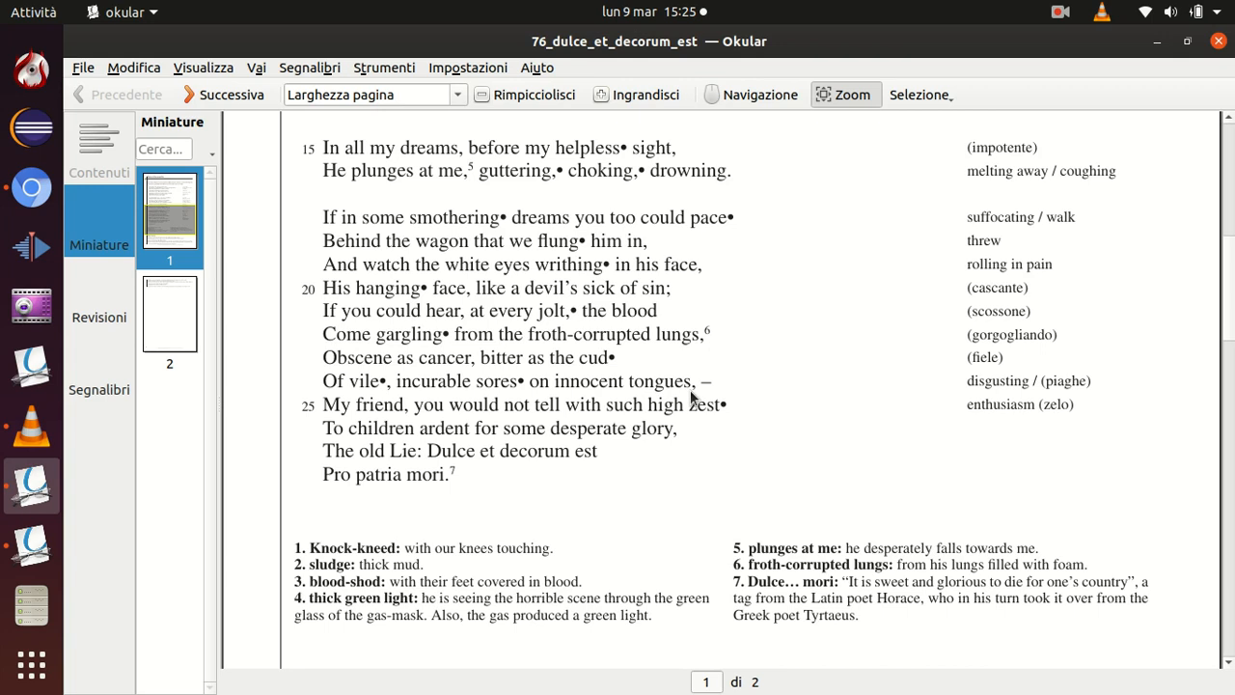
mouse_move(675, 386)
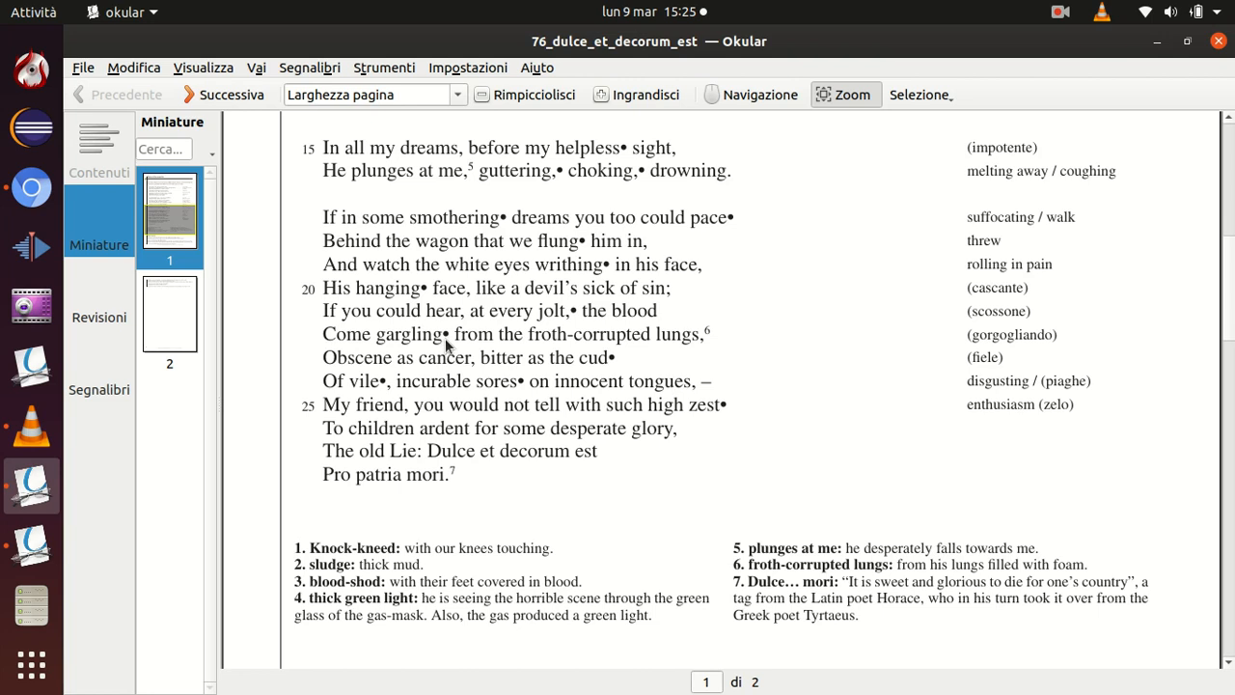
mouse_move(466, 350)
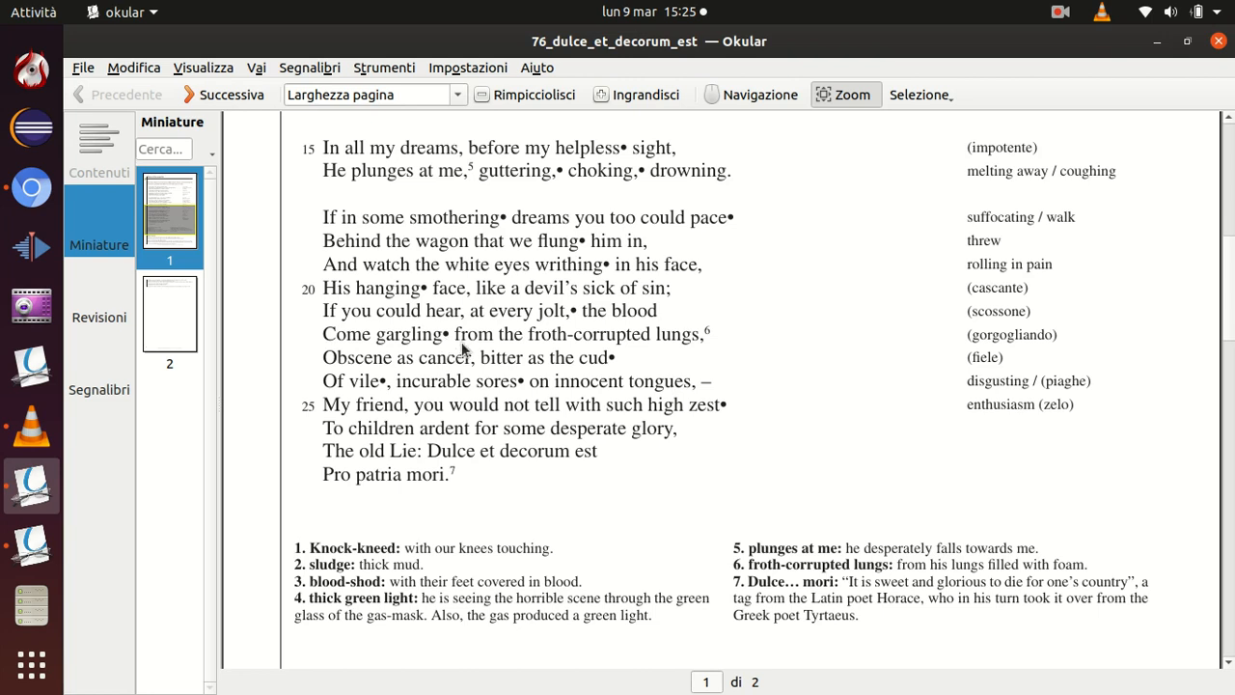
mouse_move(541, 368)
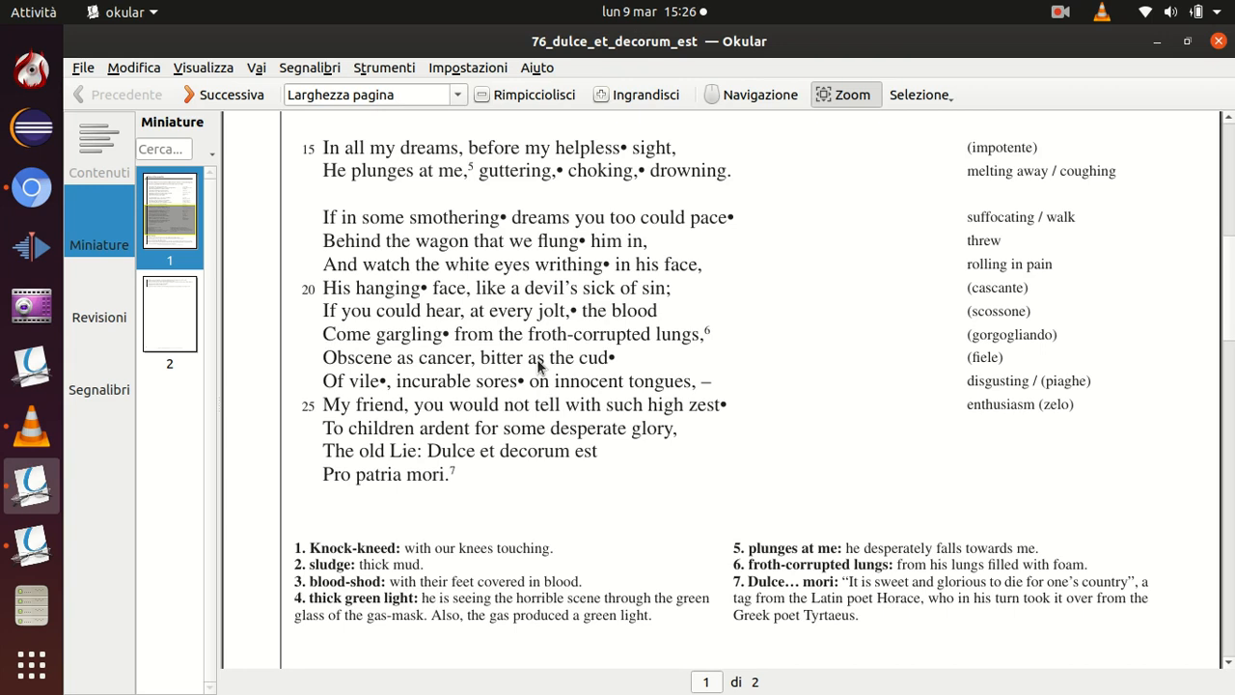
mouse_move(370, 490)
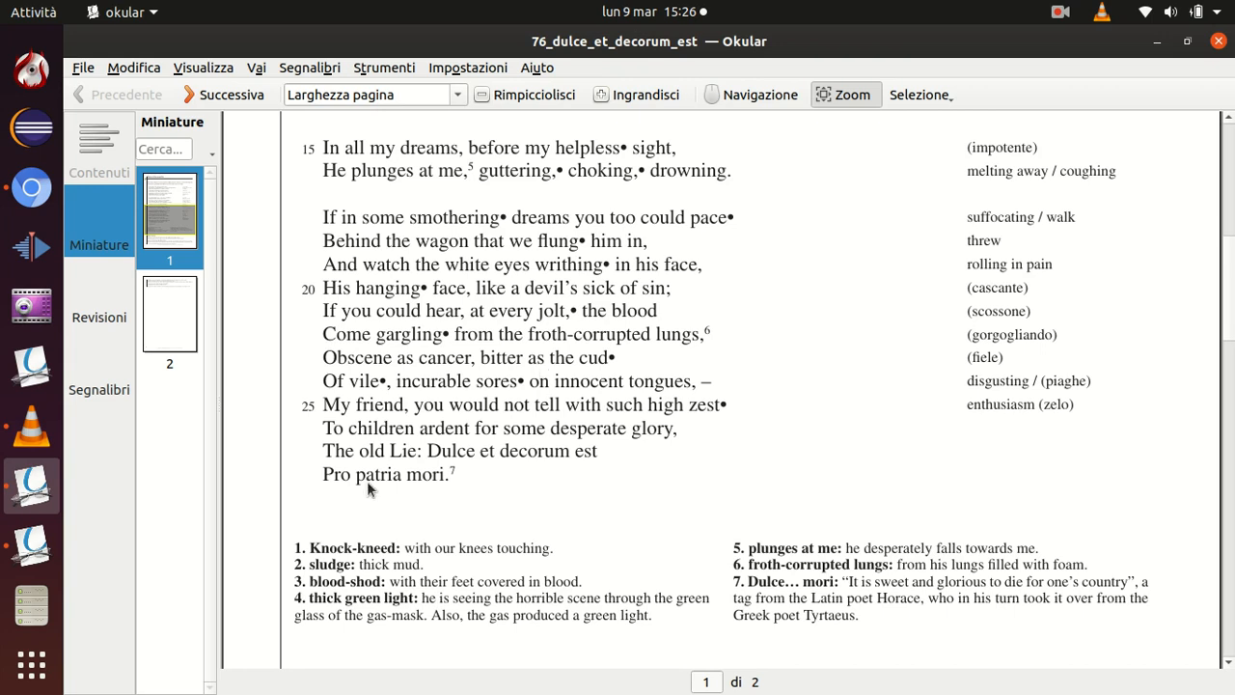
mouse_move(433, 490)
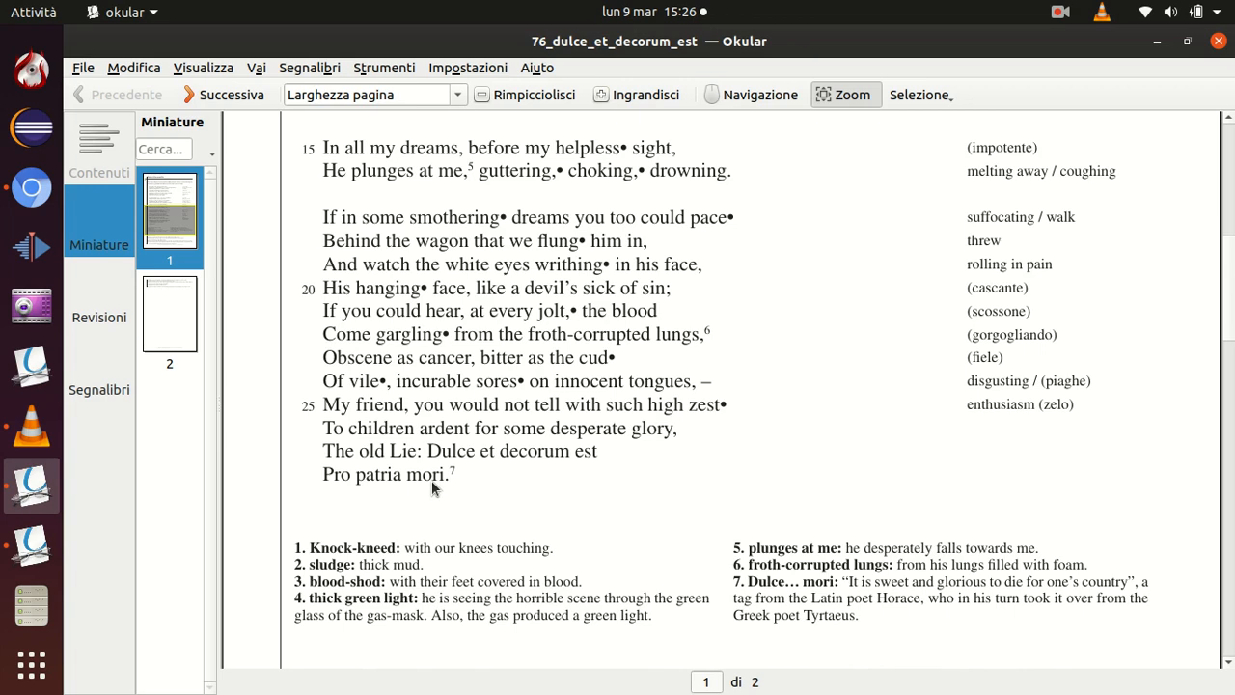
scroll(up, 3)
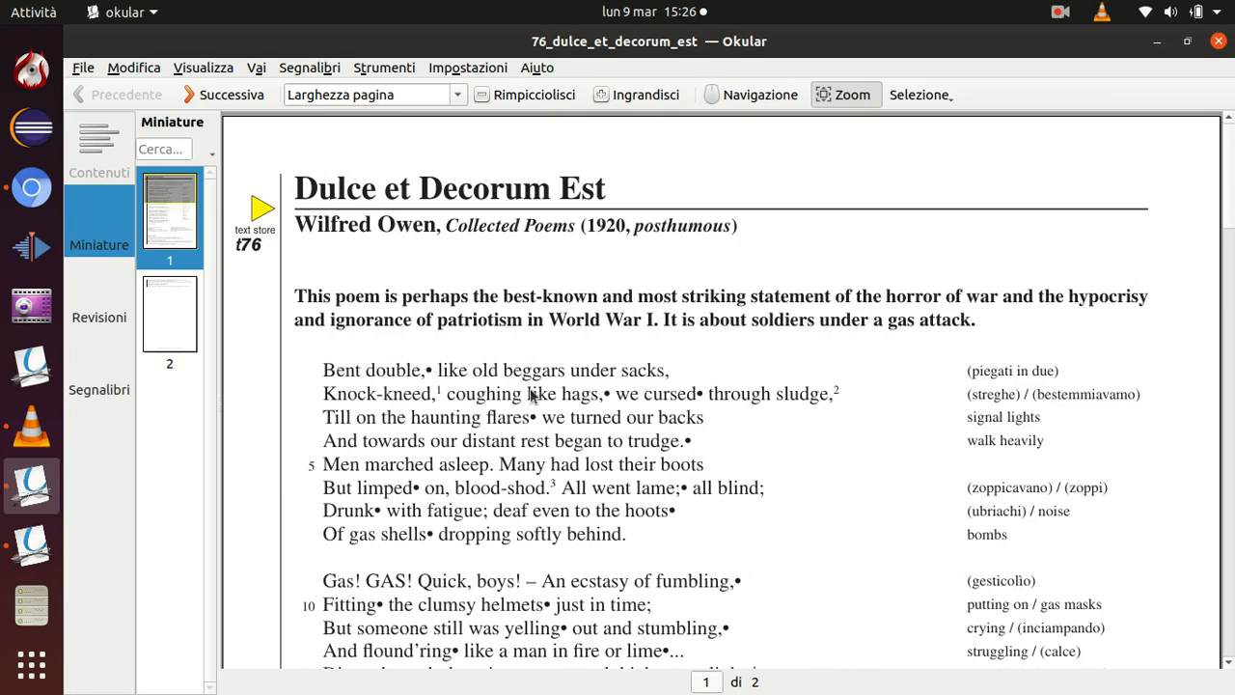
scroll(down, 3)
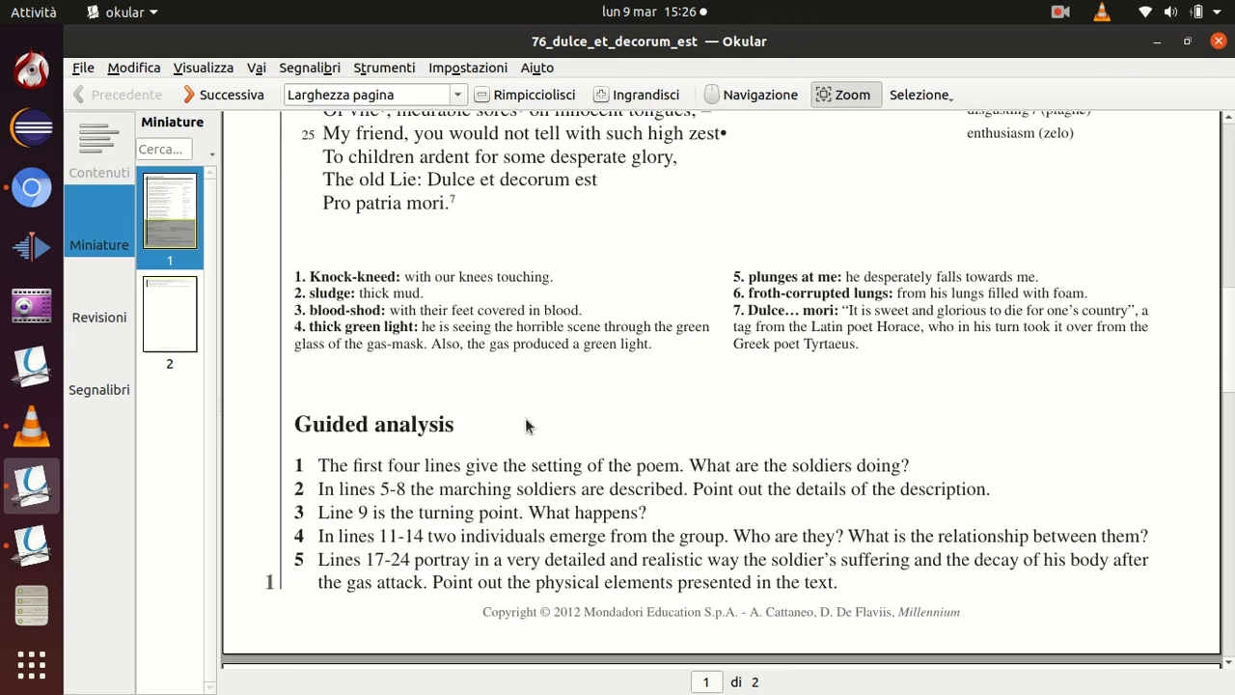
scroll(down, 3)
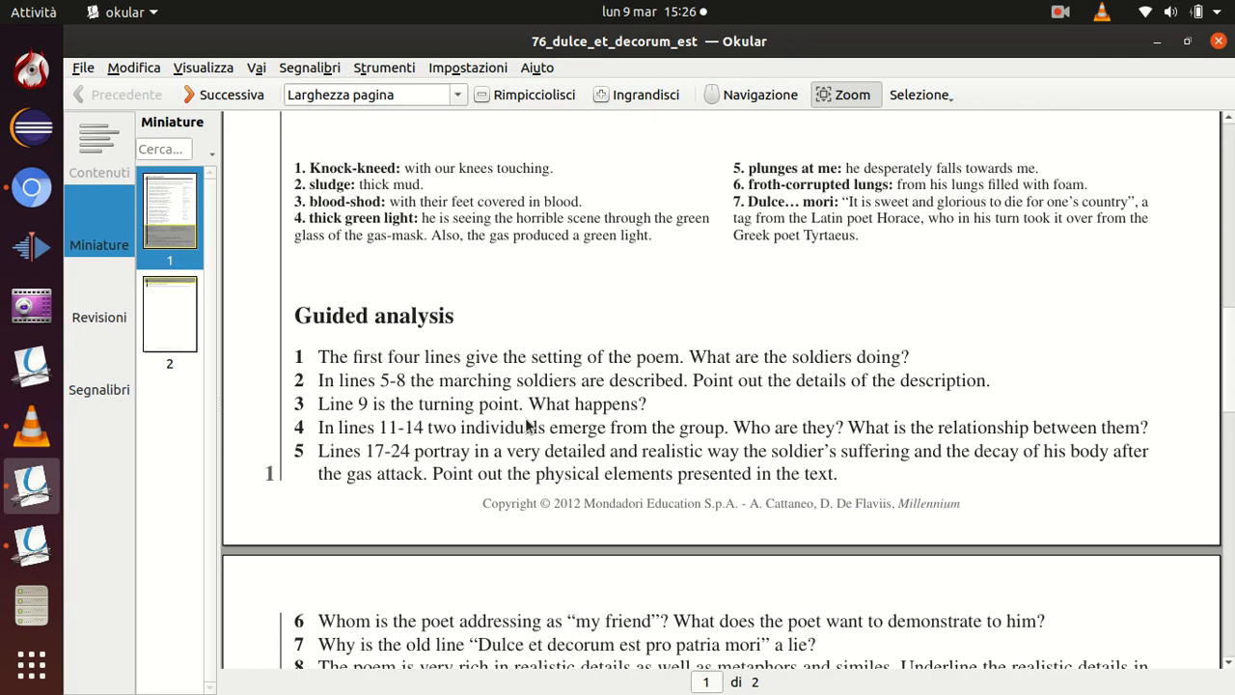